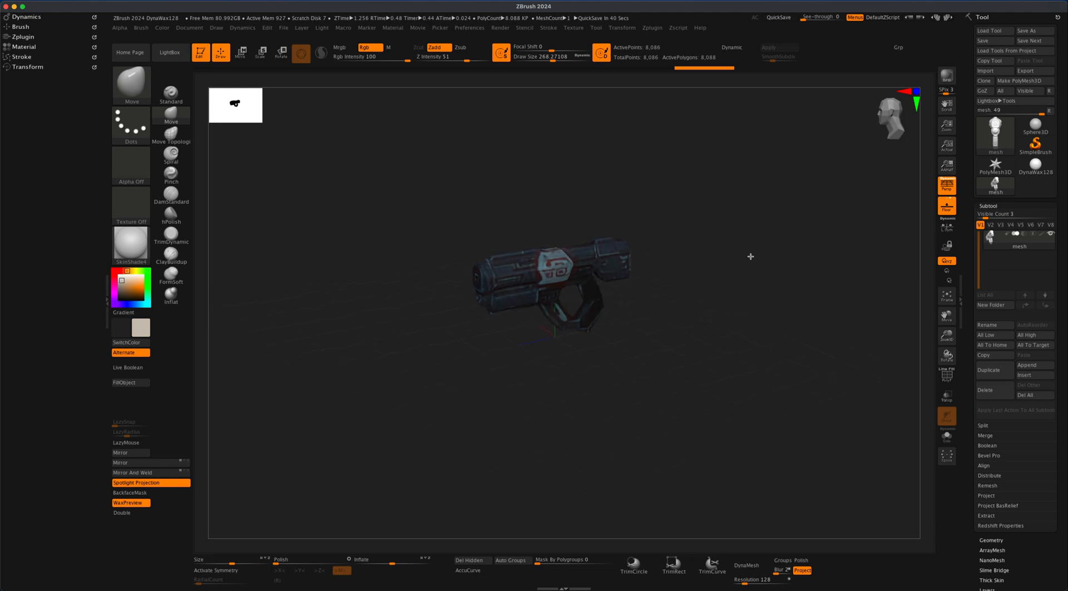
- Orbit and zoom around the gun model to inspect it from below, side and front
{"action": "left_click_drag", "start_coordinate": [751, 256], "coordinate": [767, 260]}
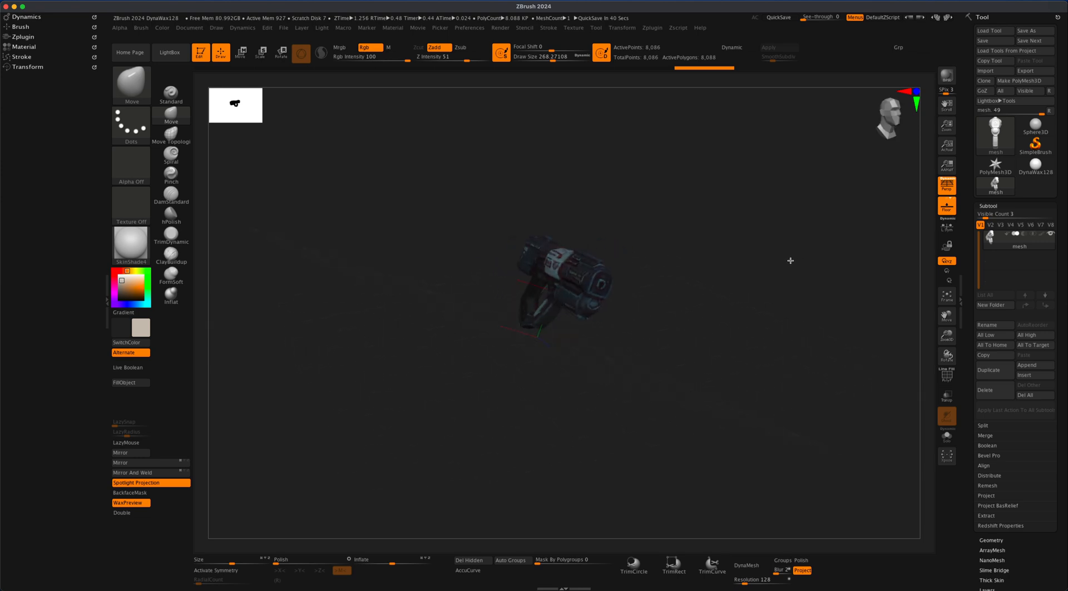
{"action": "left_click_drag", "start_coordinate": [790, 259], "coordinate": [753, 252]}
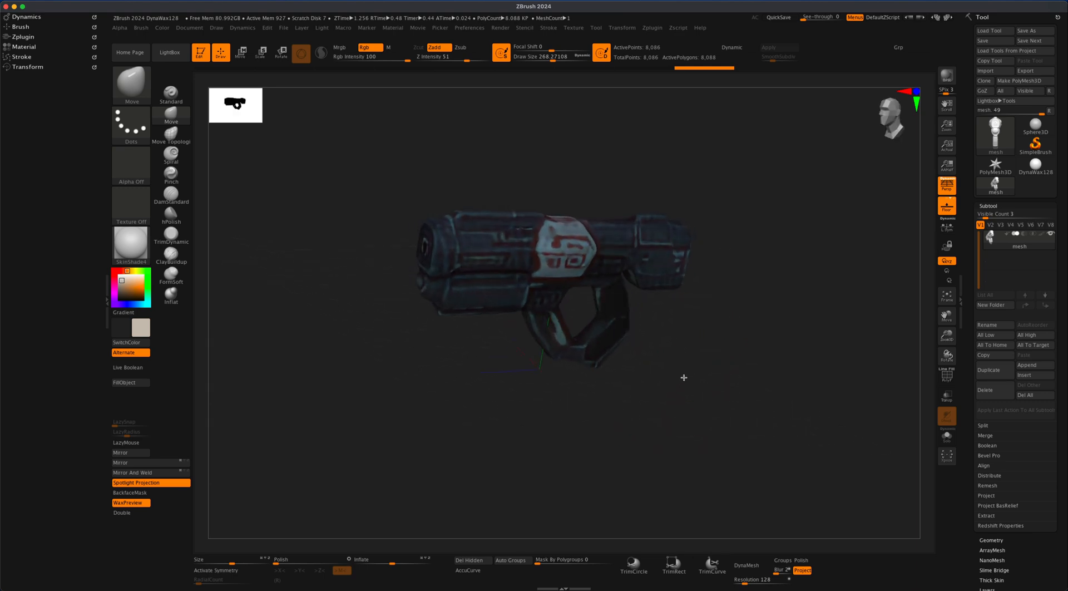
{"action": "left_click_drag", "start_coordinate": [684, 377], "coordinate": [714, 351]}
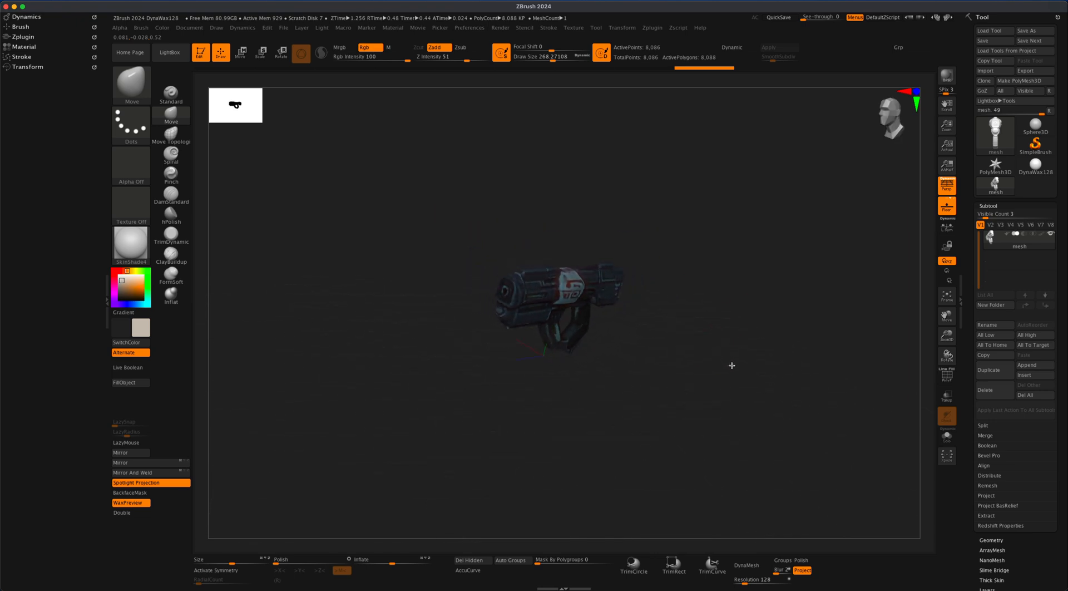
{"action": "left_click_drag", "start_coordinate": [732, 366], "coordinate": [609, 354]}
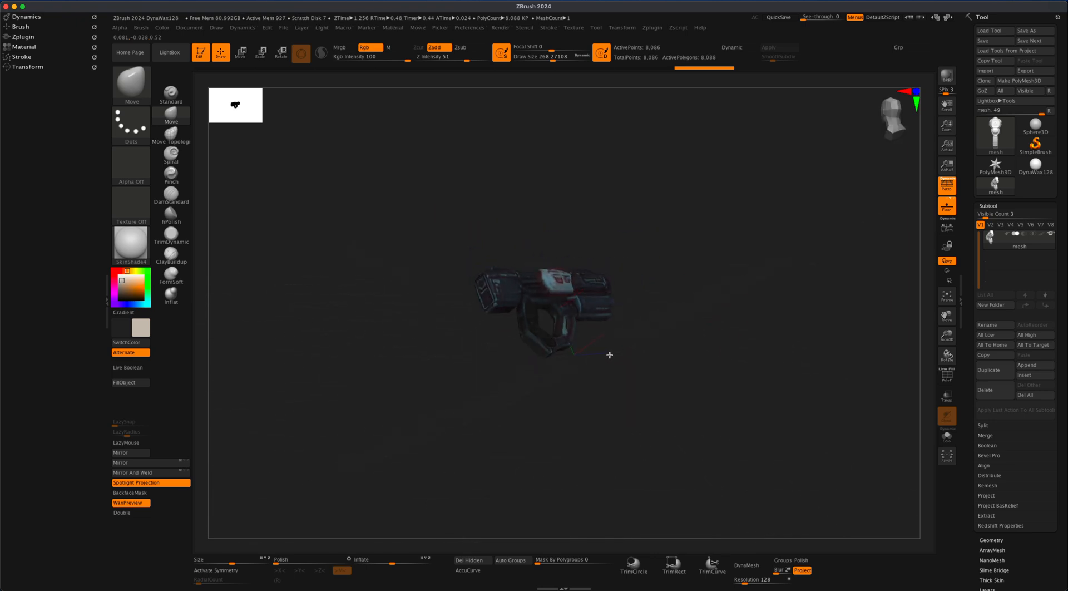
{"action": "left_click_drag", "start_coordinate": [609, 354], "coordinate": [681, 326]}
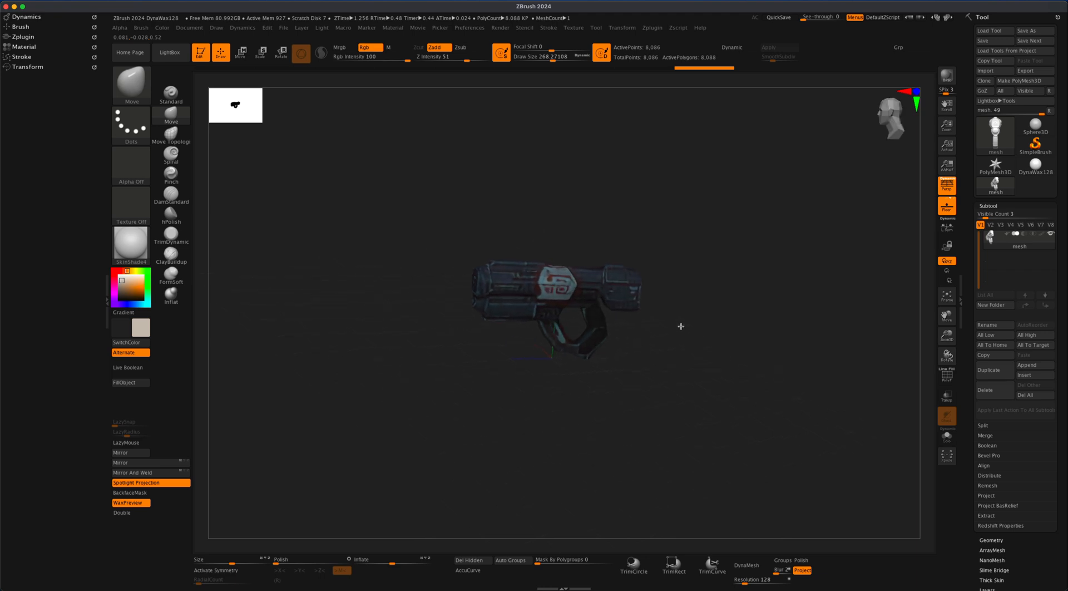
{"action": "left_click_drag", "start_coordinate": [681, 326], "coordinate": [670, 322]}
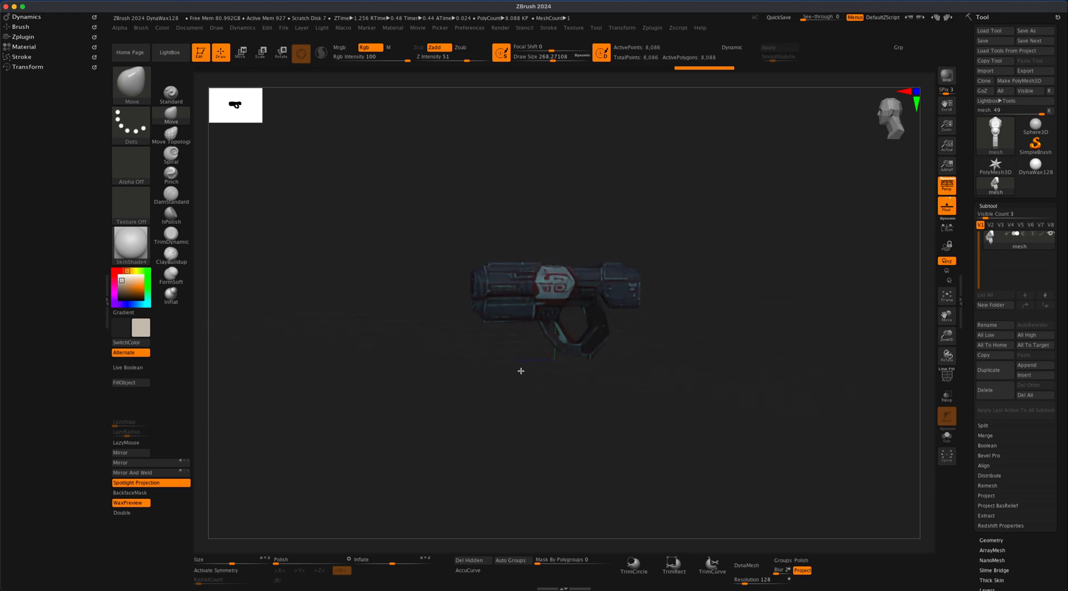
{"action": "left_click_drag", "start_coordinate": [520, 370], "coordinate": [481, 345]}
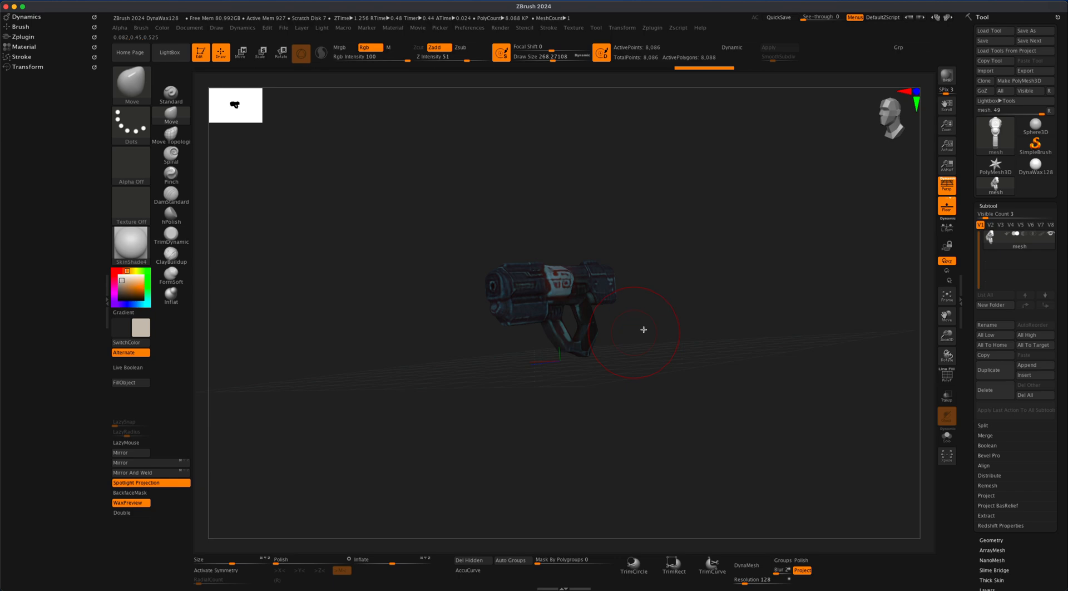
{"action": "left_click_drag", "start_coordinate": [644, 330], "coordinate": [683, 341]}
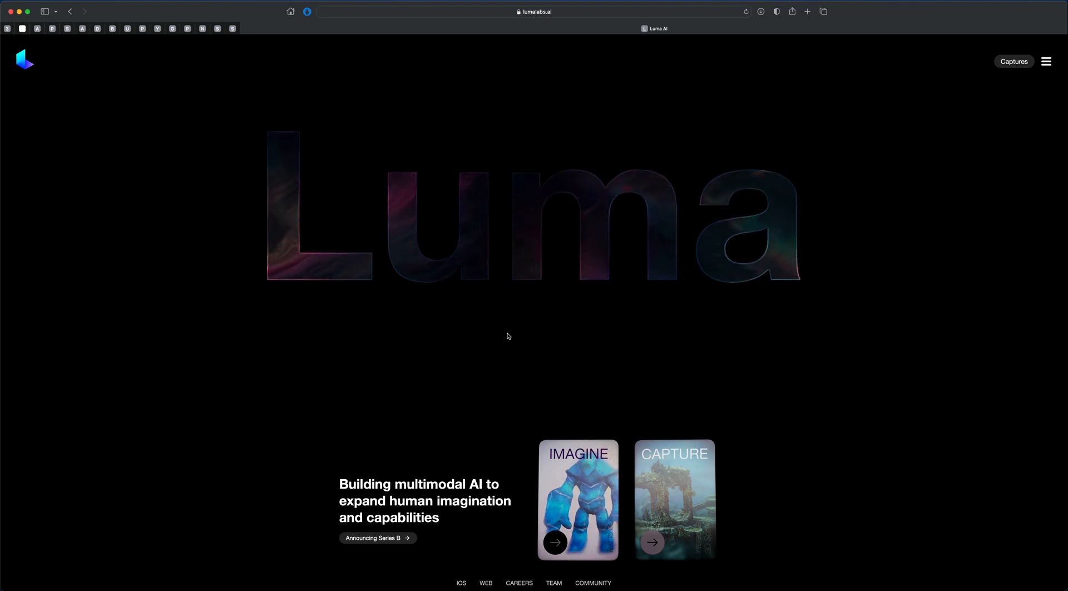
{"action": "mouse_move", "coordinate": [450, 89]}
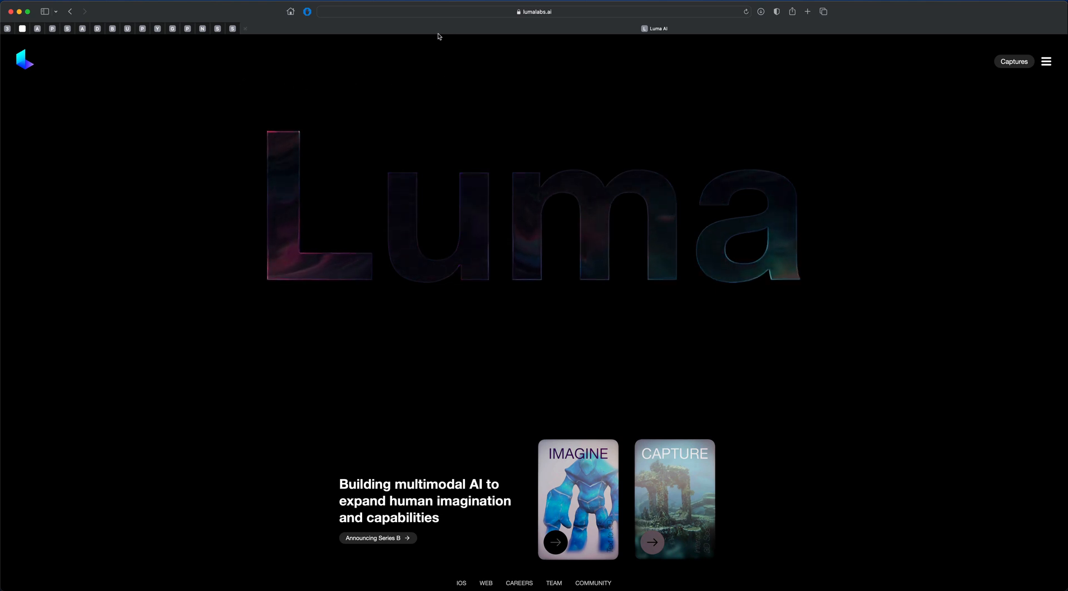
{"action": "mouse_move", "coordinate": [386, 112]}
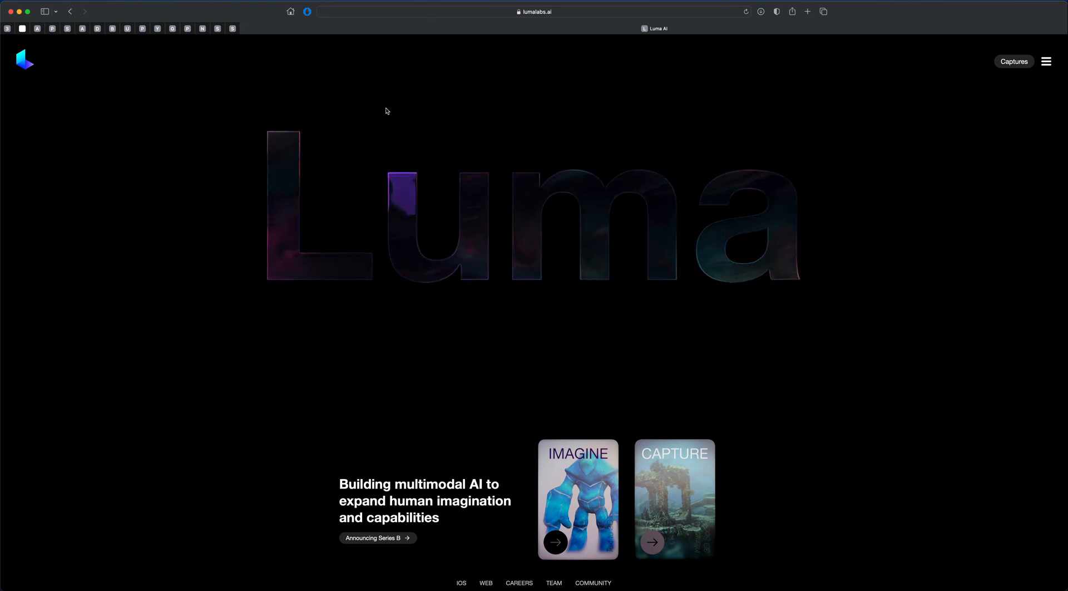
{"action": "mouse_move", "coordinate": [485, 391]}
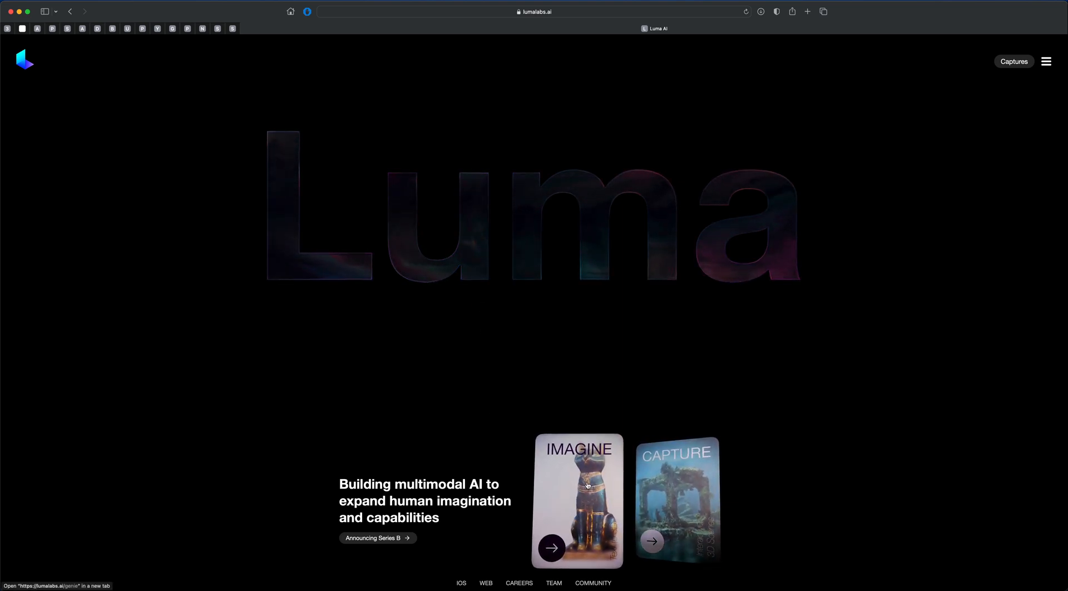
- Go from the IMAGINE card on lumalabs.ai to the Genie page in a new tab
{"action": "left_click", "coordinate": [578, 484]}
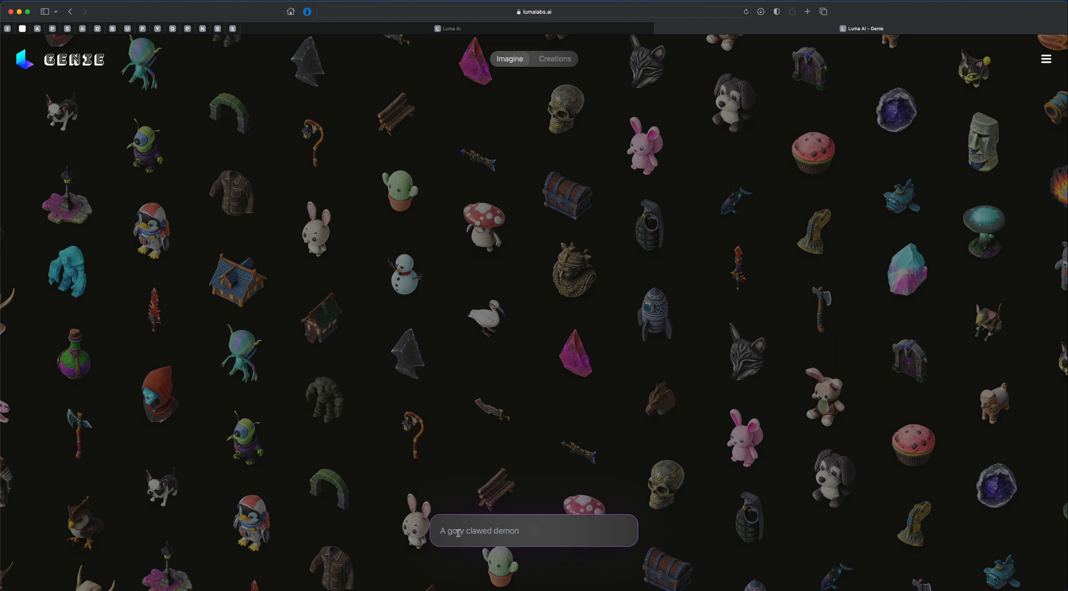
{"action": "type", "text": "A giraffe dressed as Santa"}
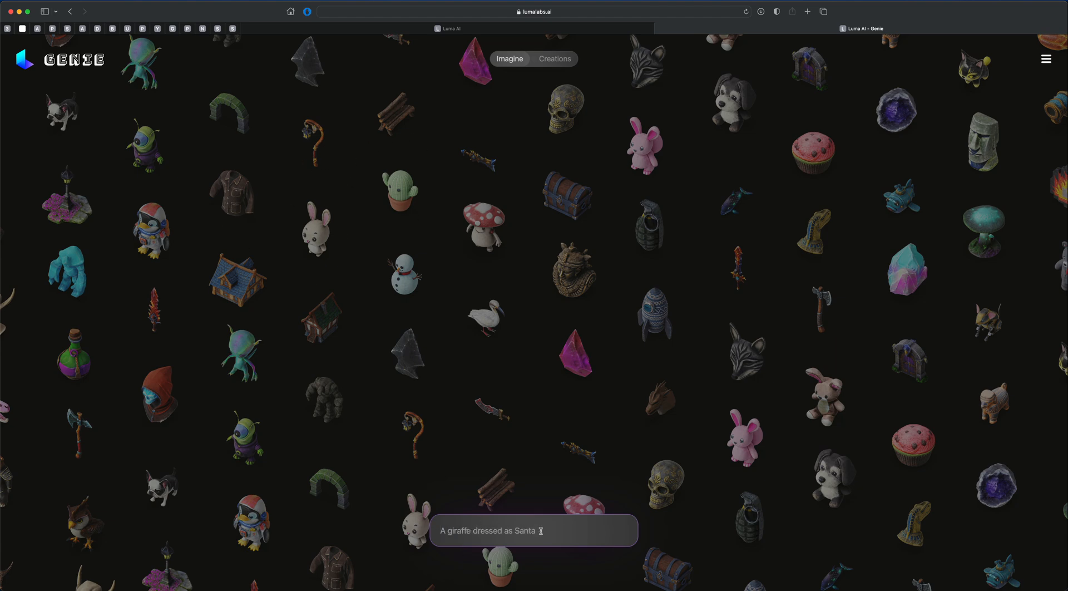
{"action": "mouse_move", "coordinate": [418, 321]}
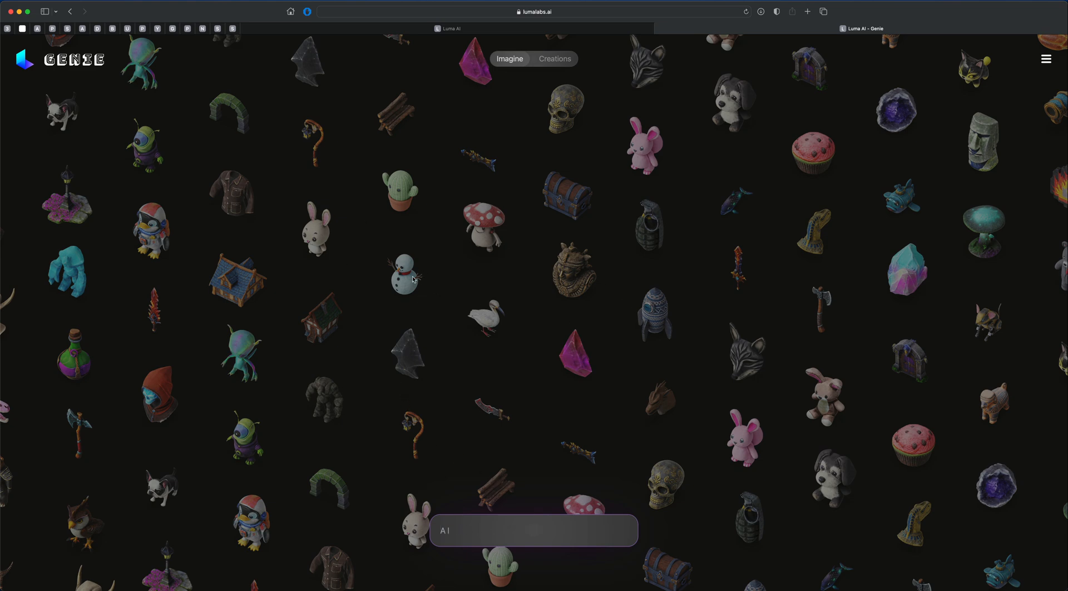
{"action": "type", "text": "A lion dressed as an astronaut"}
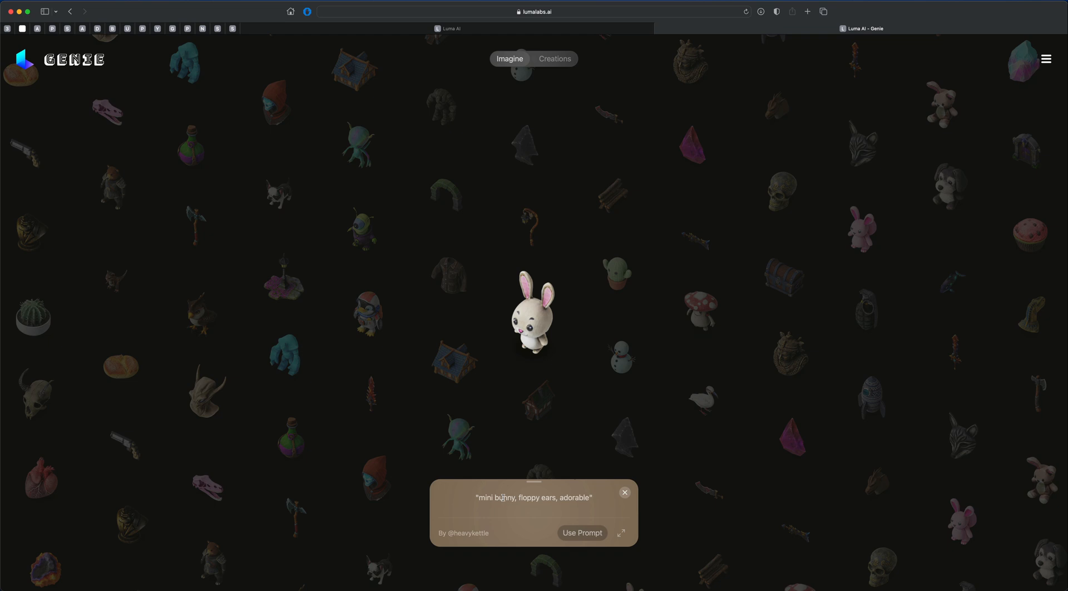
{"action": "mouse_move", "coordinate": [632, 426]}
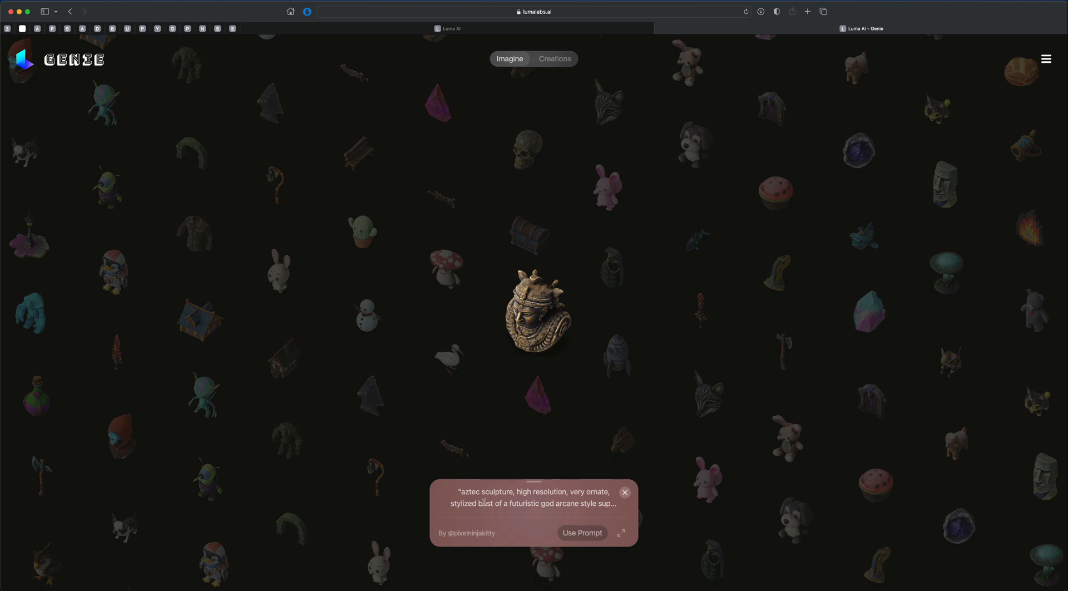
{"action": "mouse_move", "coordinate": [666, 433]}
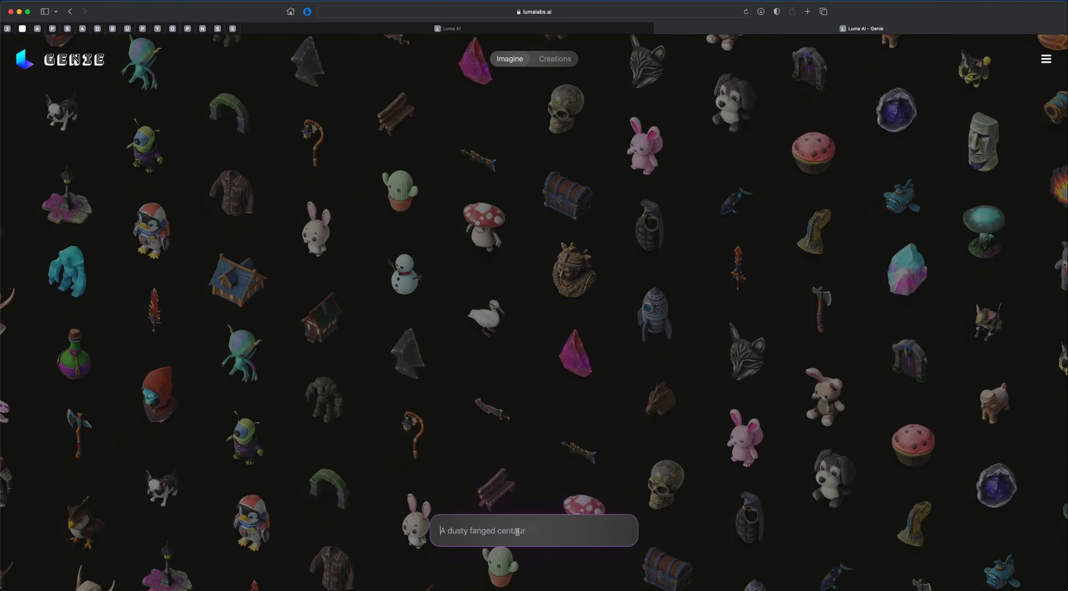
- Replace the prompt with a PS1-style low-poly anime French bulldog description and create models from it
{"action": "key", "text": "Backspace"}
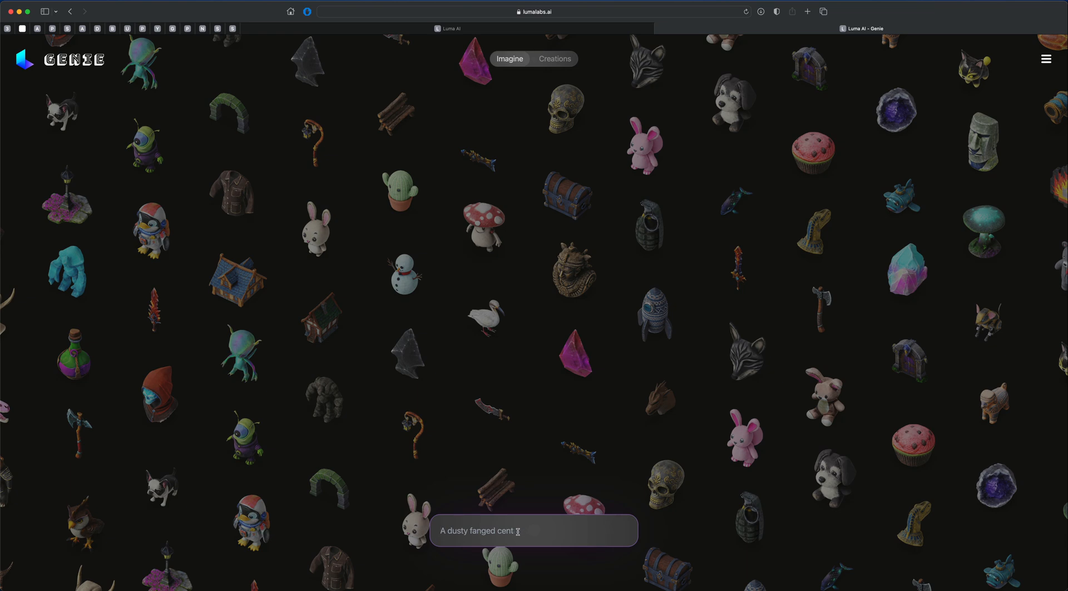
{"action": "type", "text": "An elephant dressed as a vampi"}
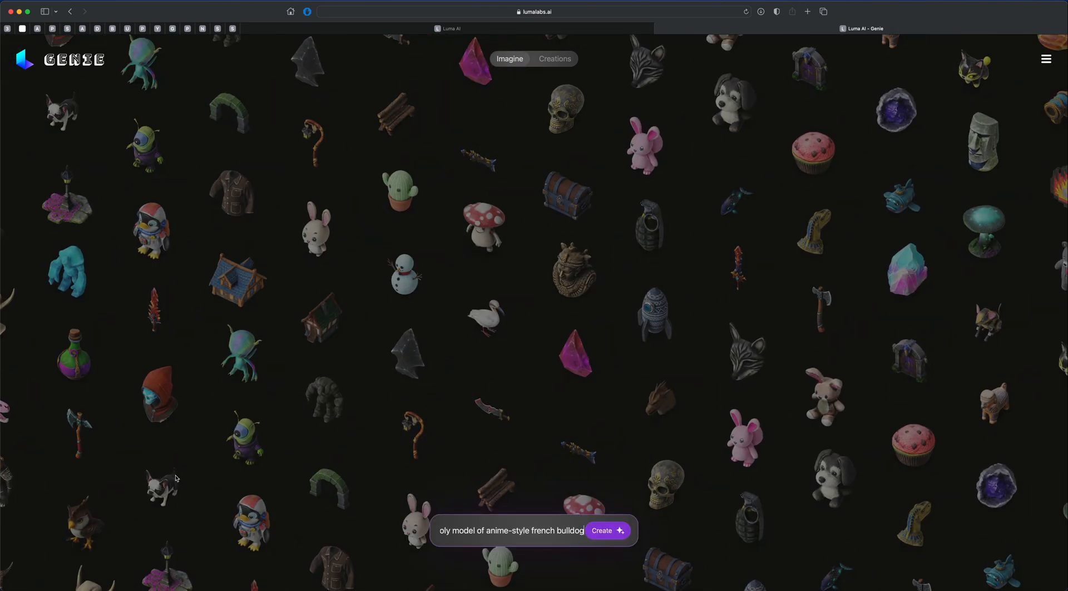
{"action": "left_click", "coordinate": [607, 531]}
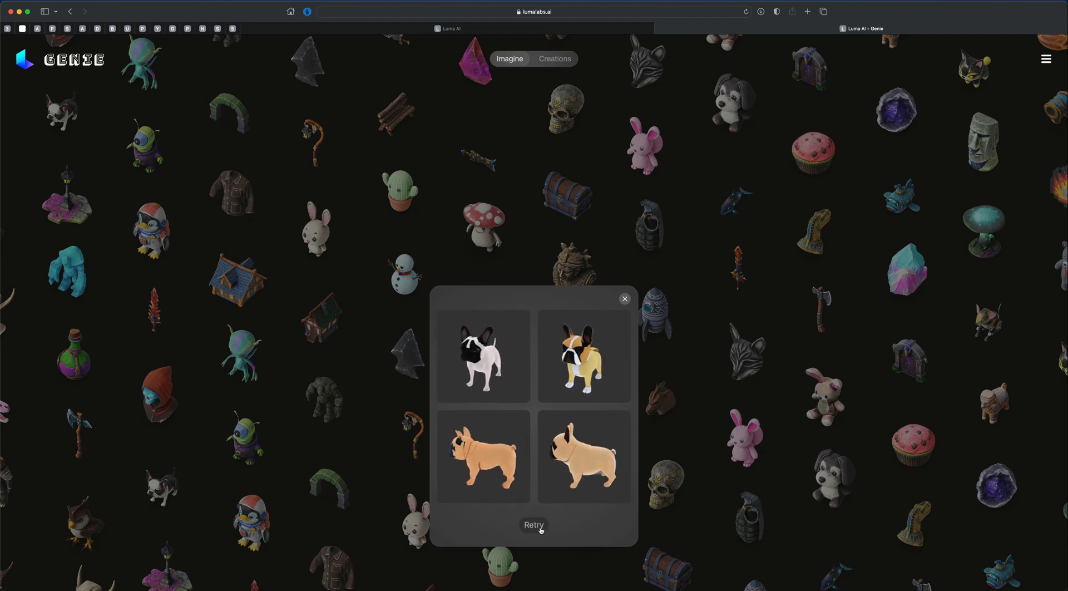
- Retry for a new set of bulldog variations and view one black bulldog result
{"action": "left_click", "coordinate": [534, 526]}
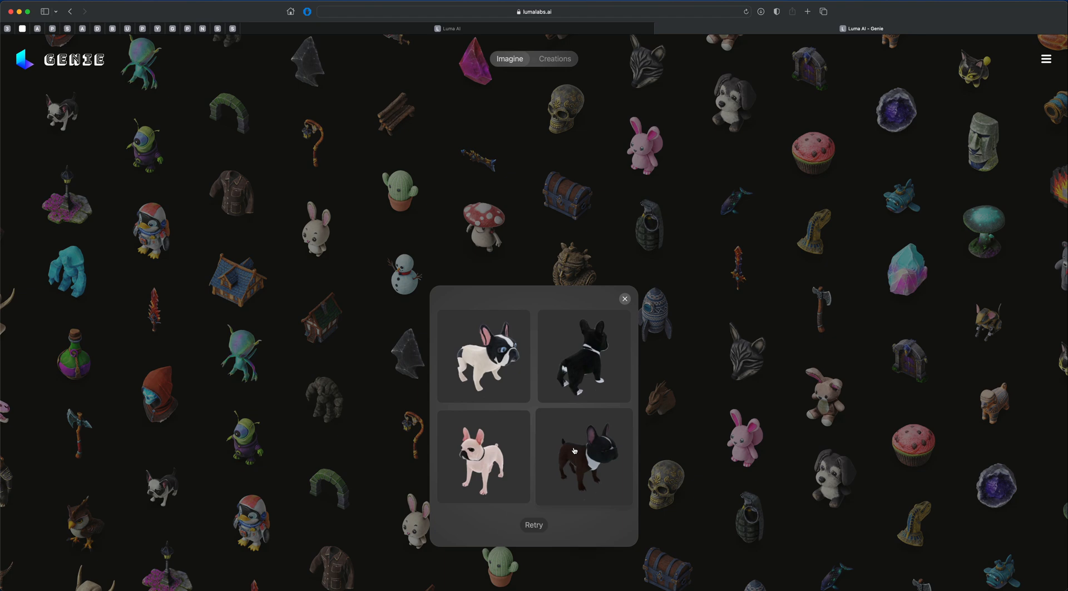
{"action": "left_click", "coordinate": [585, 456]}
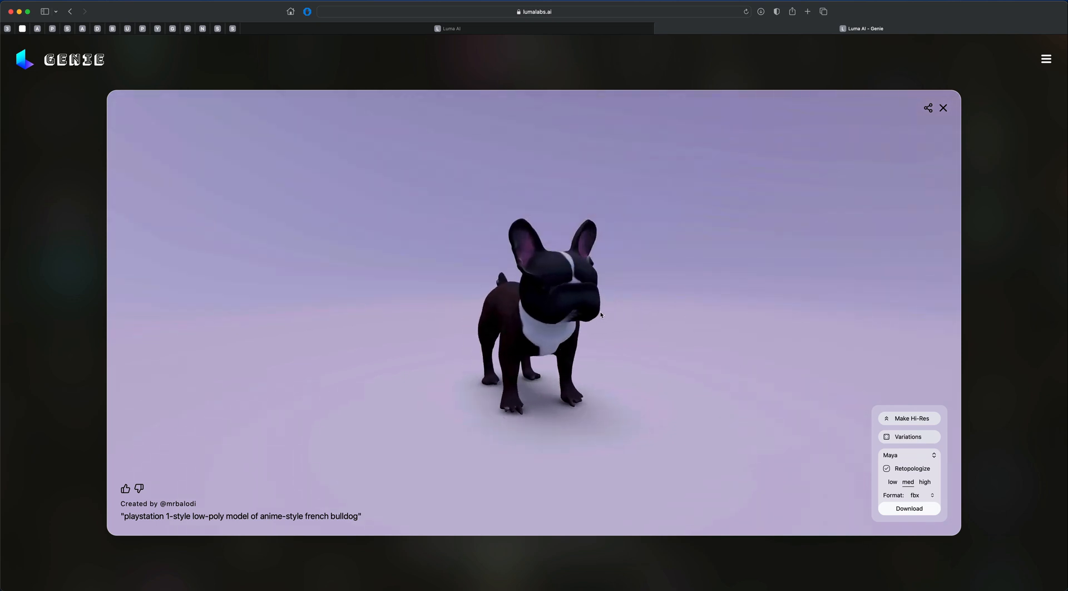
{"action": "left_click_drag", "start_coordinate": [600, 315], "coordinate": [510, 325]}
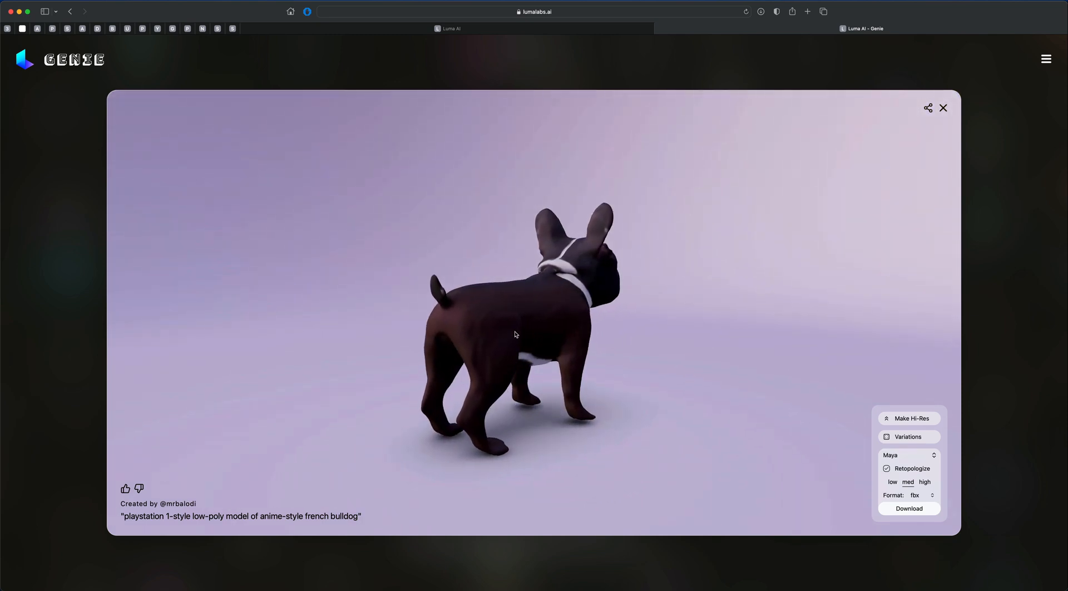
{"action": "left_click_drag", "start_coordinate": [514, 333], "coordinate": [470, 318]}
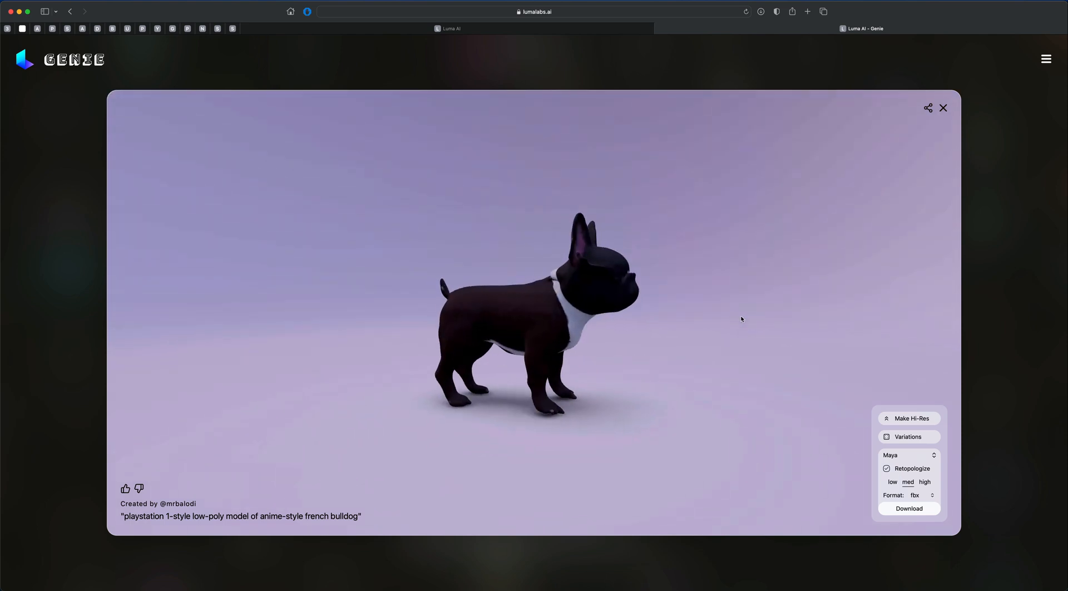
{"action": "left_click_drag", "start_coordinate": [741, 320], "coordinate": [581, 329]}
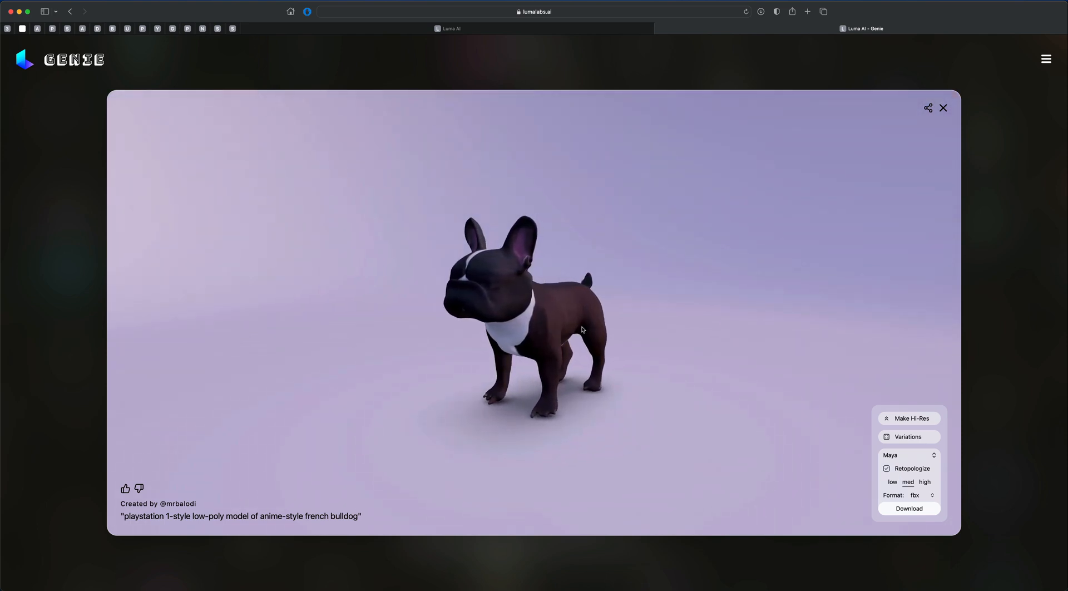
- Download the bulldog for Maya with medium retopology in FBX format
{"action": "left_click", "coordinate": [907, 455]}
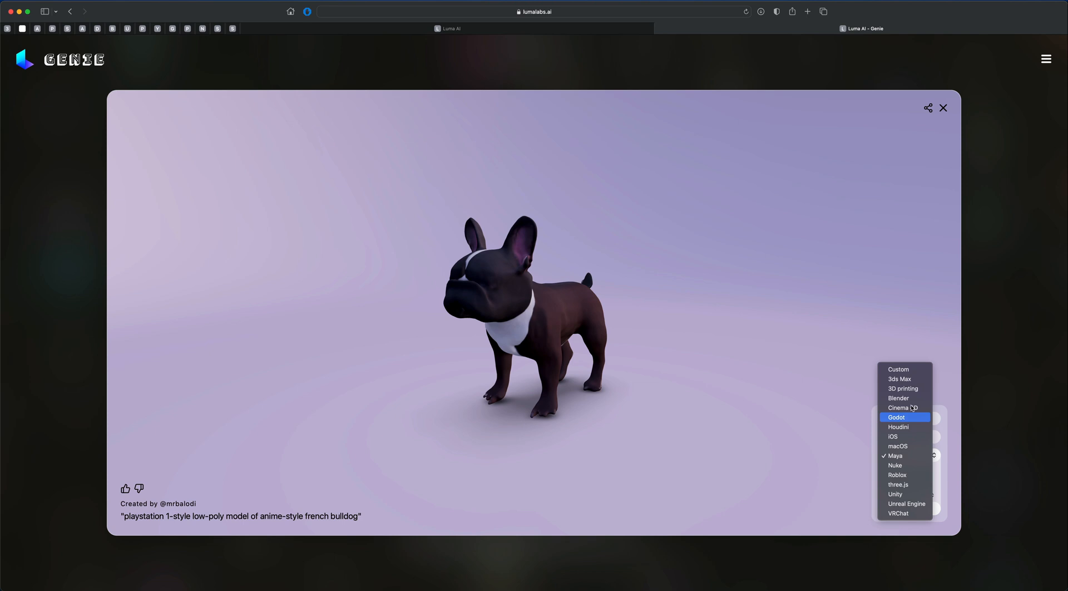
{"action": "mouse_move", "coordinate": [915, 484]}
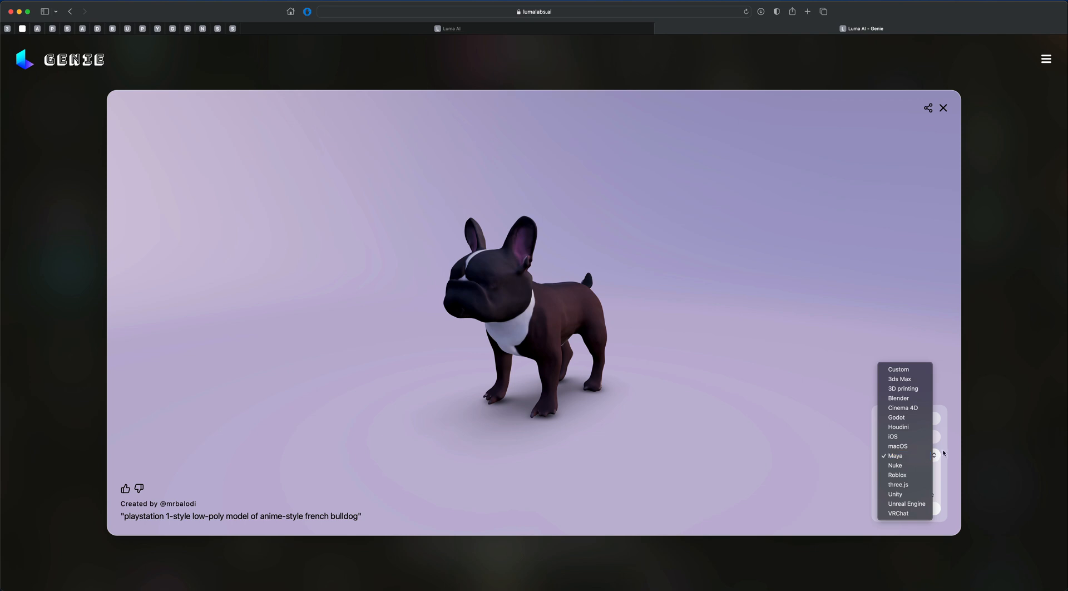
{"action": "left_click", "coordinate": [895, 456]}
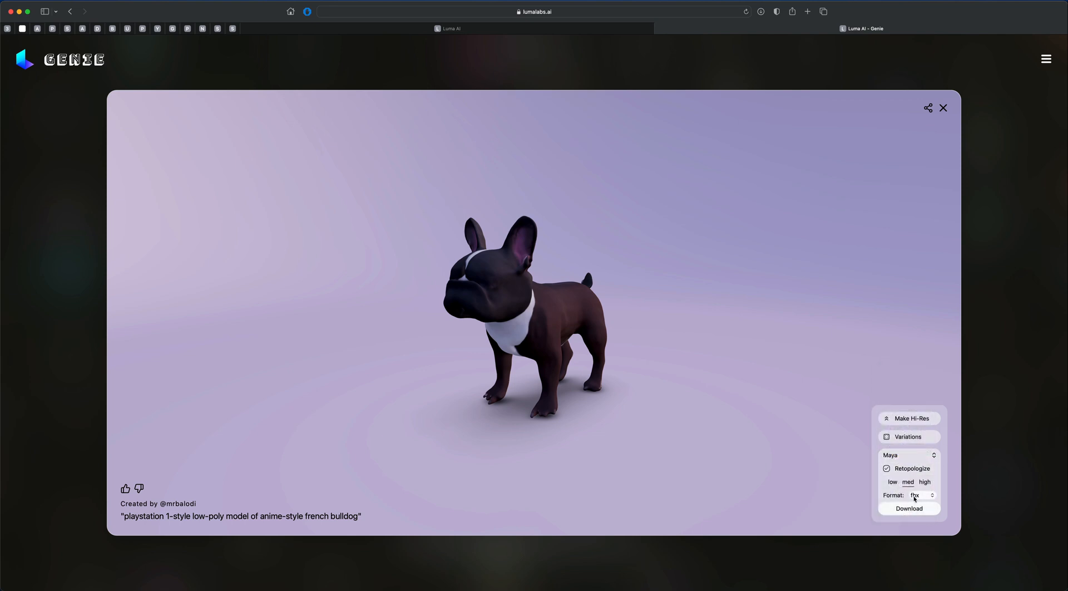
{"action": "left_click", "coordinate": [921, 495]}
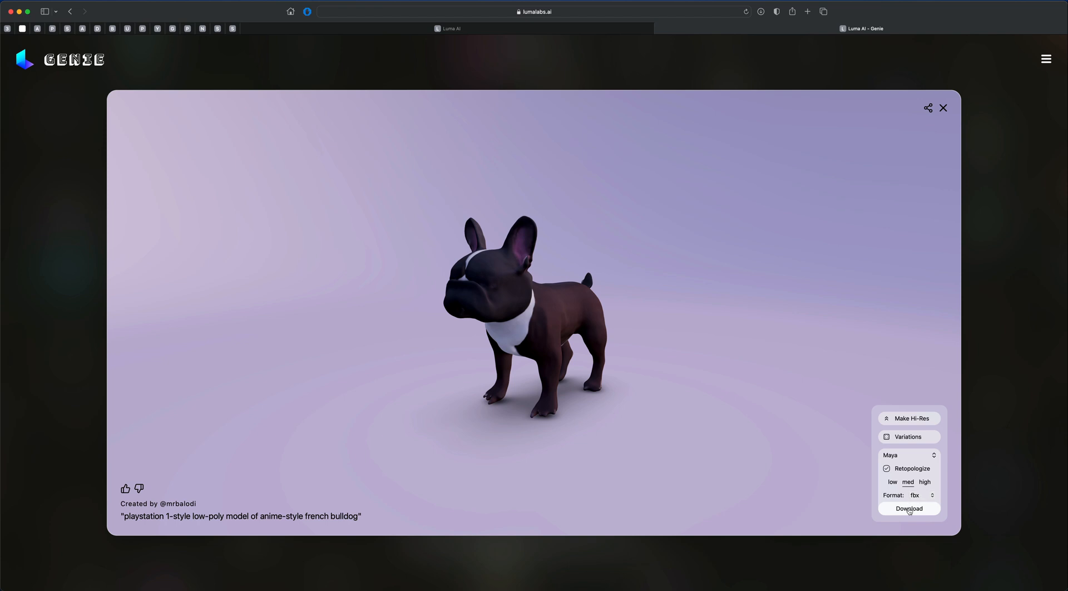
{"action": "left_click", "coordinate": [908, 508]}
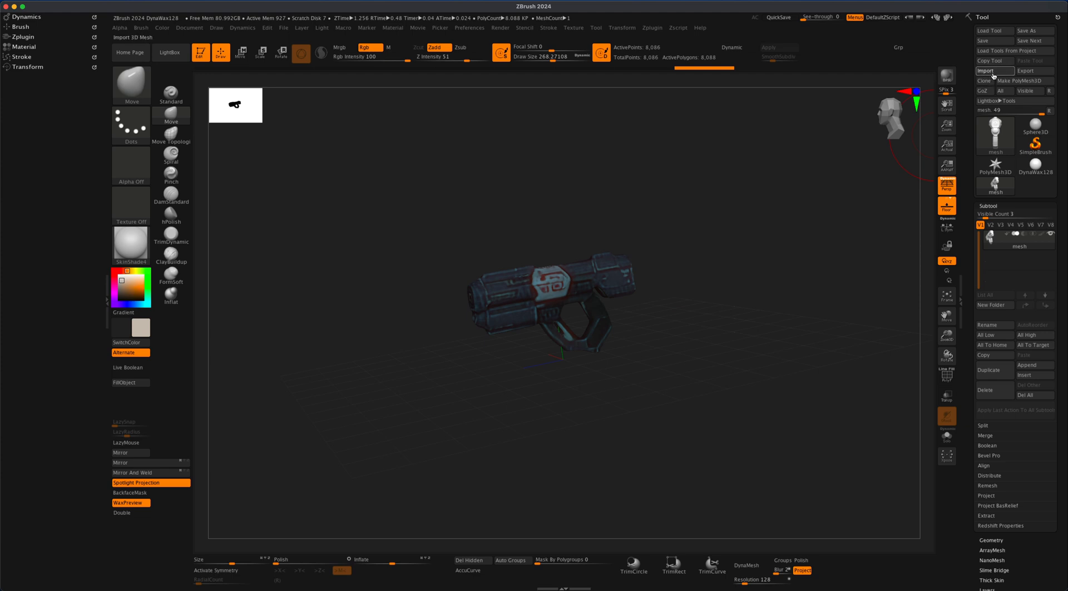
- Import the bulldog FBX via Tool > Import, accepting the FBX Import Options
{"action": "left_click", "coordinate": [994, 72]}
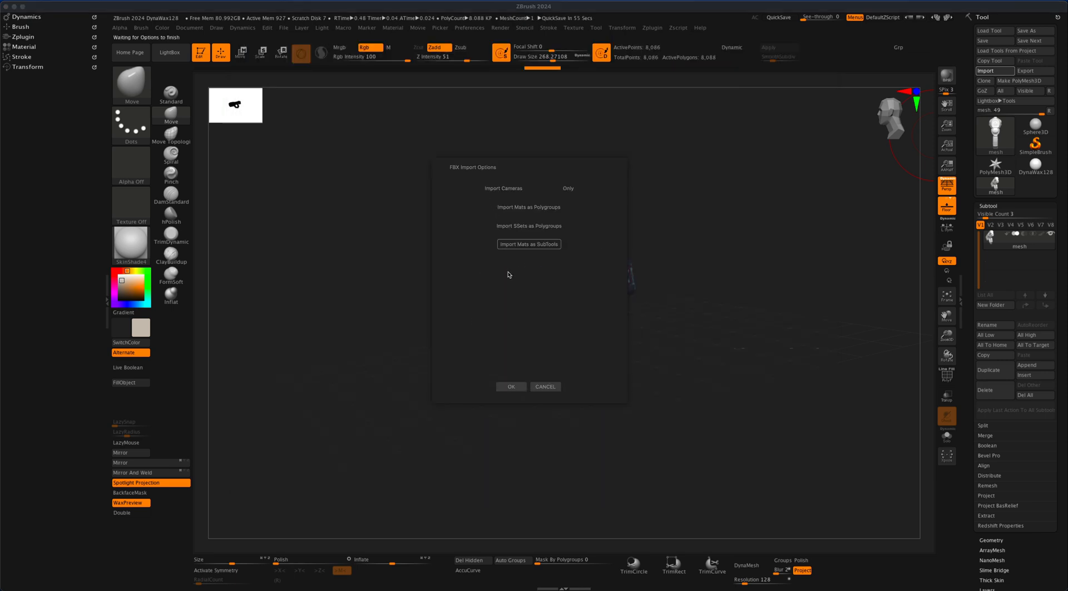
{"action": "left_click", "coordinate": [511, 387]}
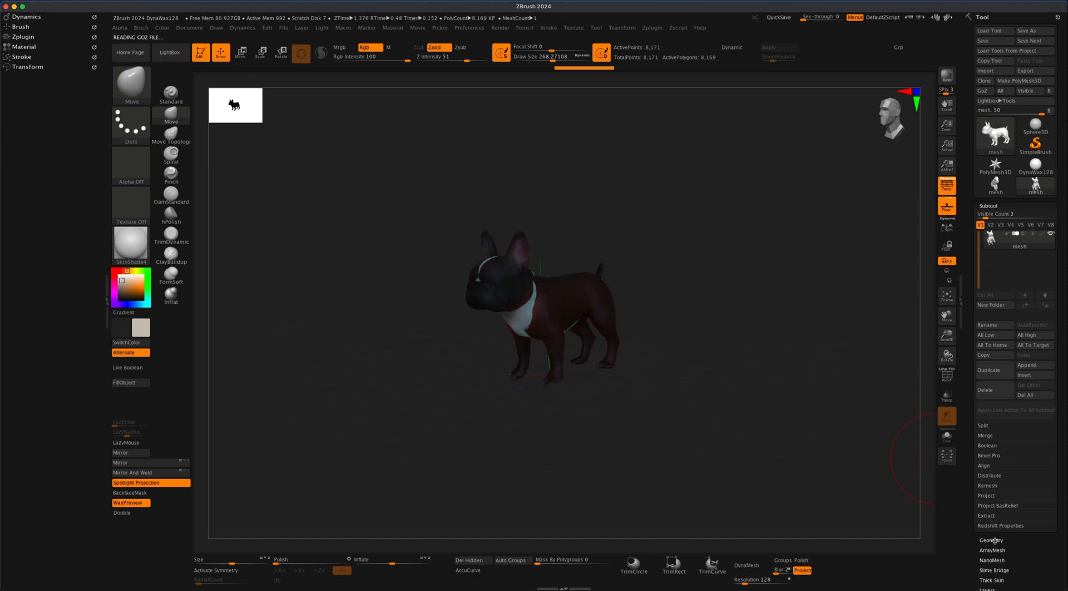
- Enable Dynamic Subdiv under Tool > Geometry and check the smoothed bulldog from the other side
{"action": "left_click", "coordinate": [989, 539]}
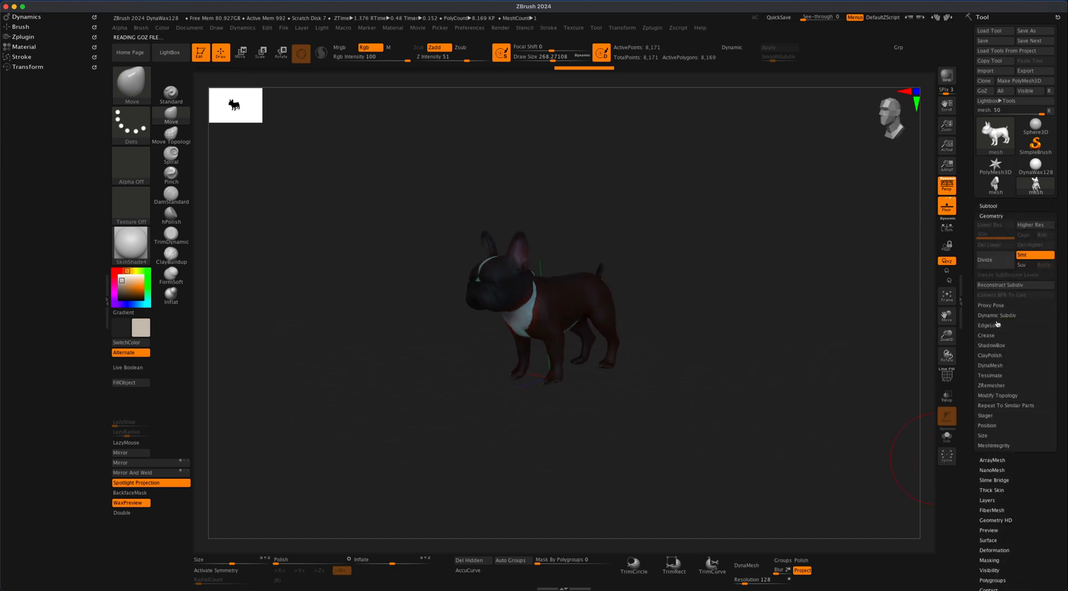
{"action": "left_click", "coordinate": [996, 315]}
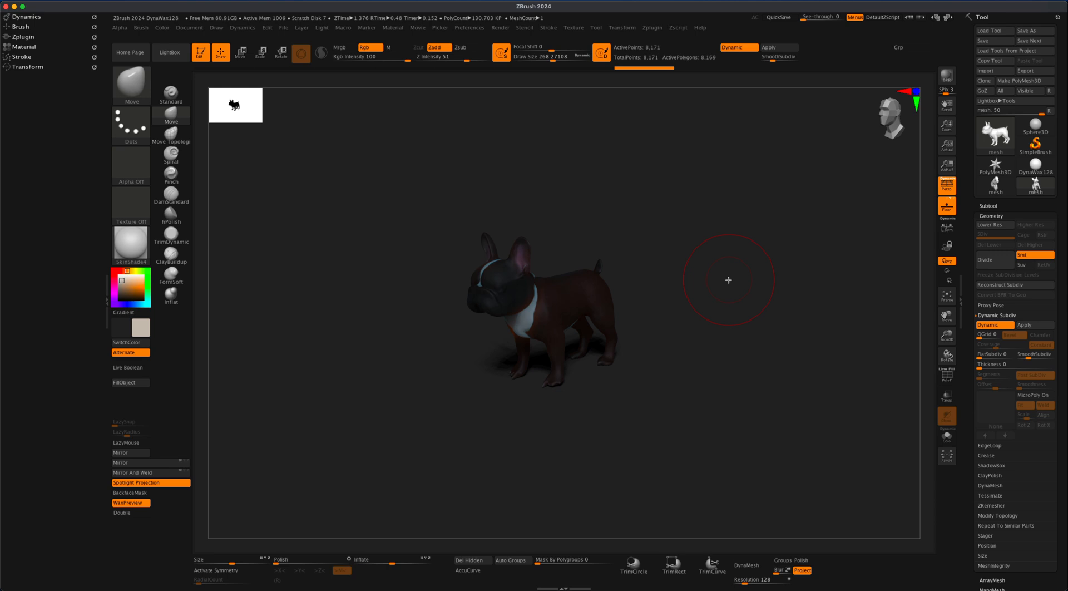
{"action": "left_click_drag", "start_coordinate": [728, 279], "coordinate": [676, 381]}
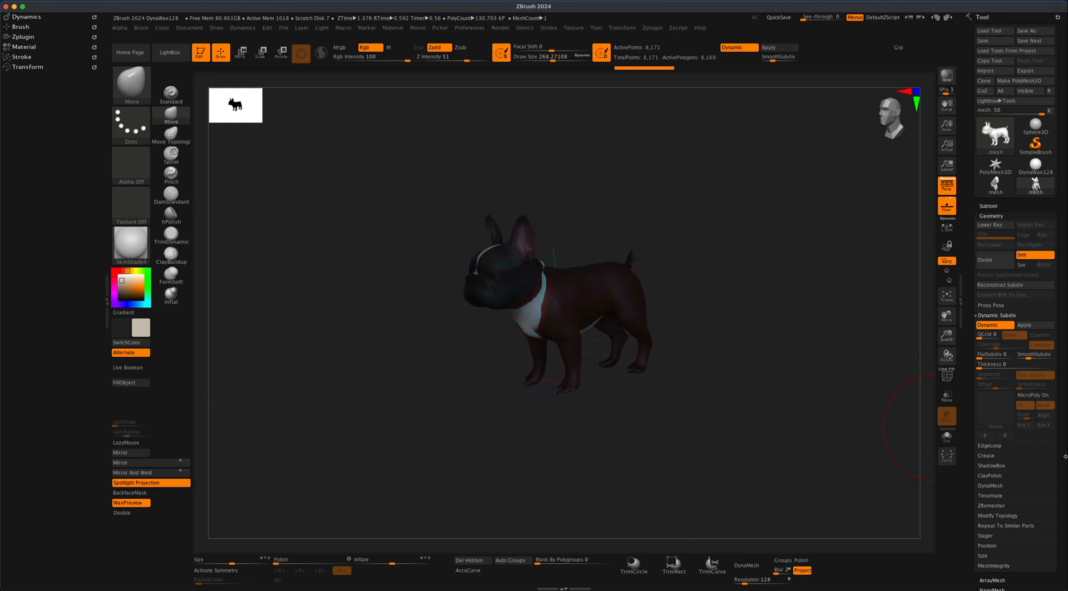
{"action": "scroll", "scroll_direction": "down", "scroll_amount": 3}
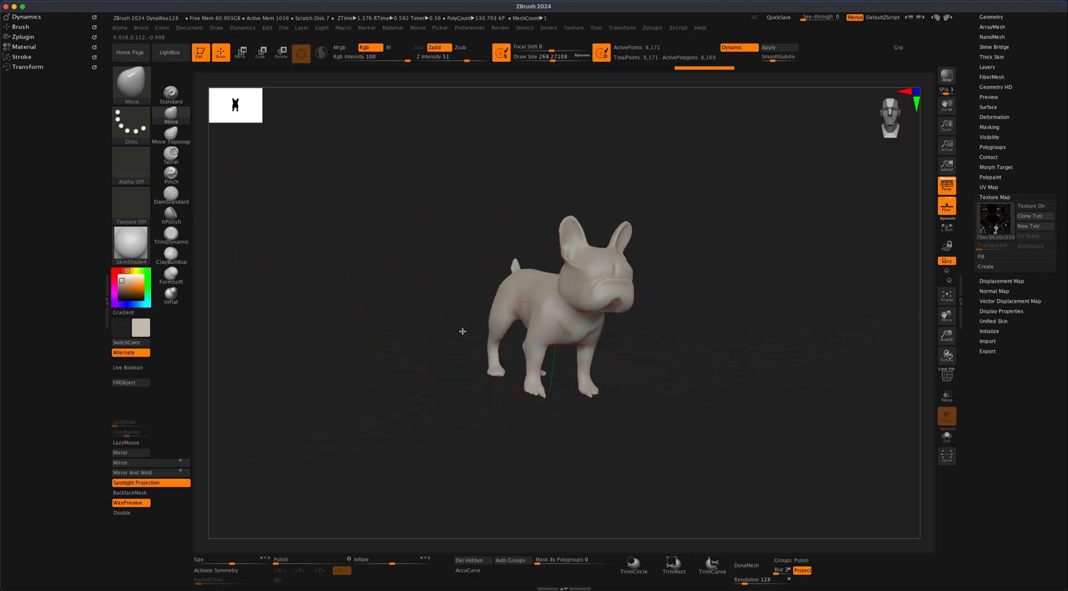
- Rotate the untextured bulldog through side and front views before re-enabling Texture On
{"action": "left_click_drag", "start_coordinate": [462, 332], "coordinate": [280, 300]}
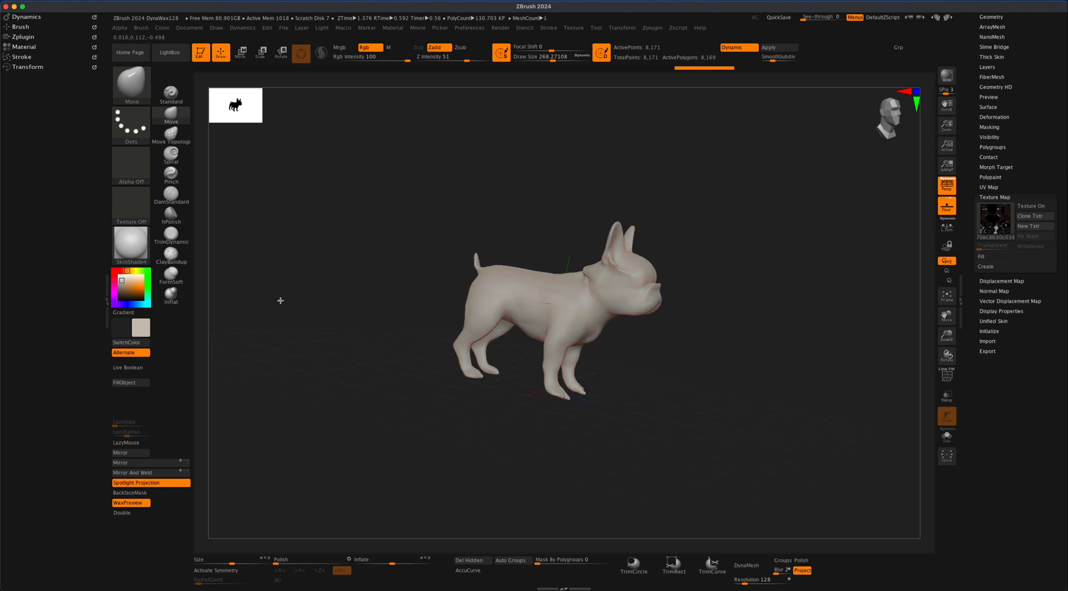
{"action": "left_click_drag", "start_coordinate": [281, 300], "coordinate": [408, 312]}
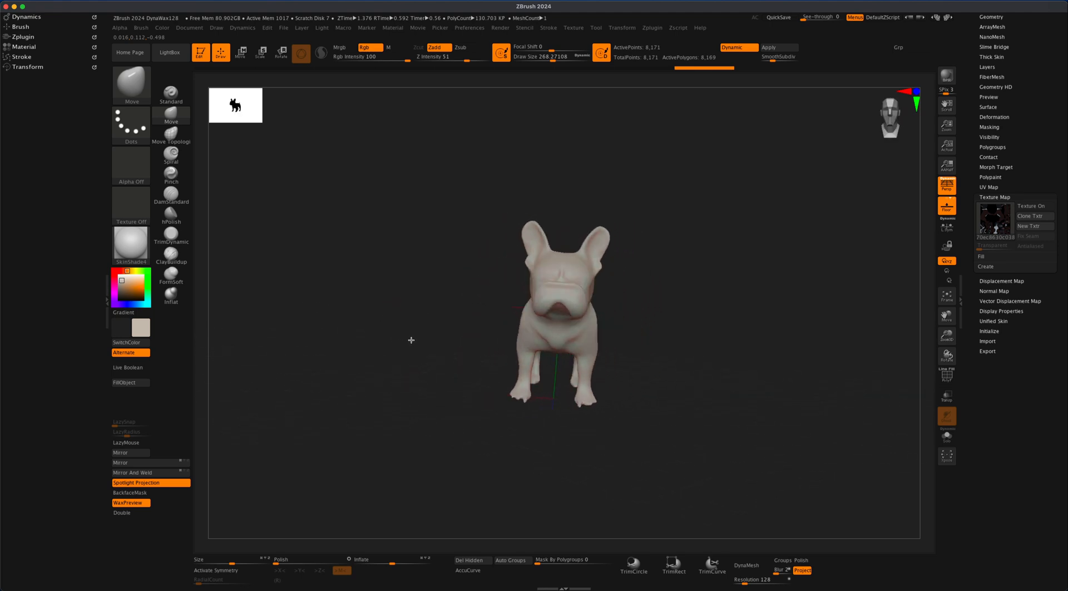
{"action": "left_click_drag", "start_coordinate": [411, 340], "coordinate": [312, 356]}
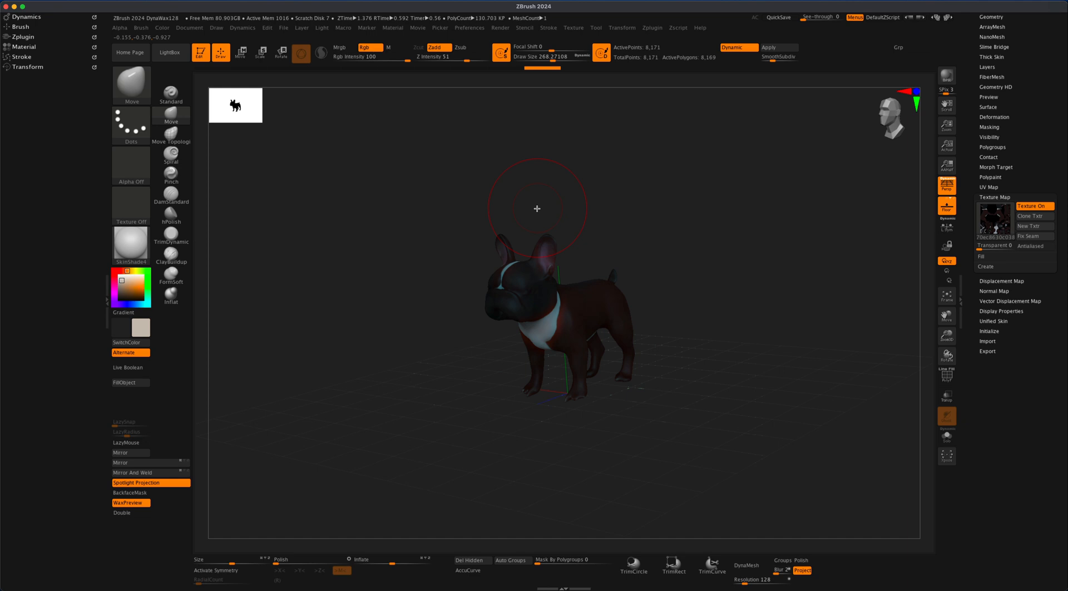
{"action": "mouse_move", "coordinate": [545, 185]}
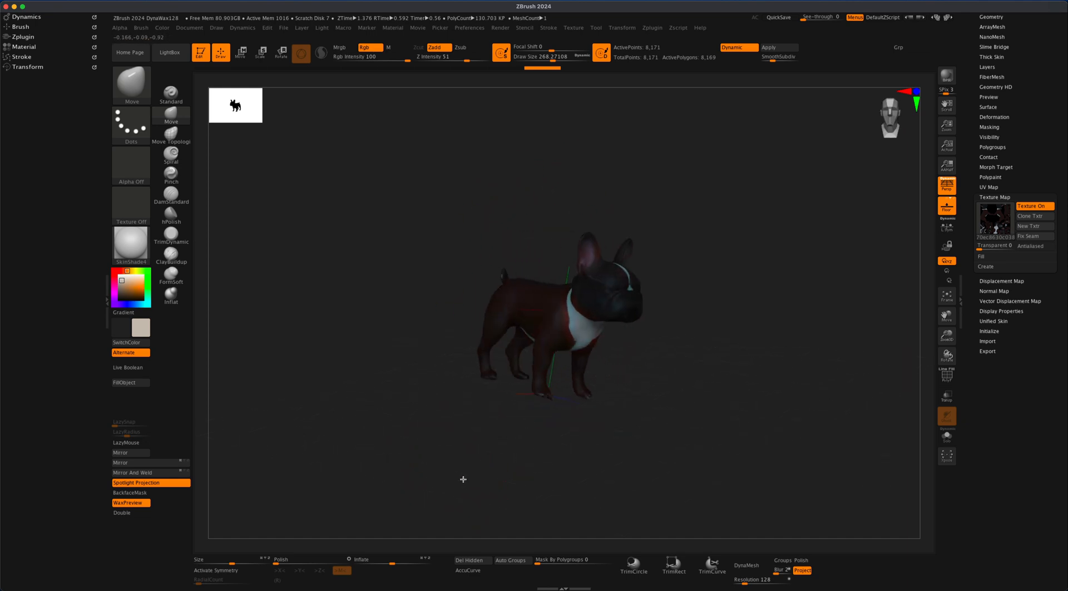
{"action": "left_click_drag", "start_coordinate": [463, 478], "coordinate": [588, 496]}
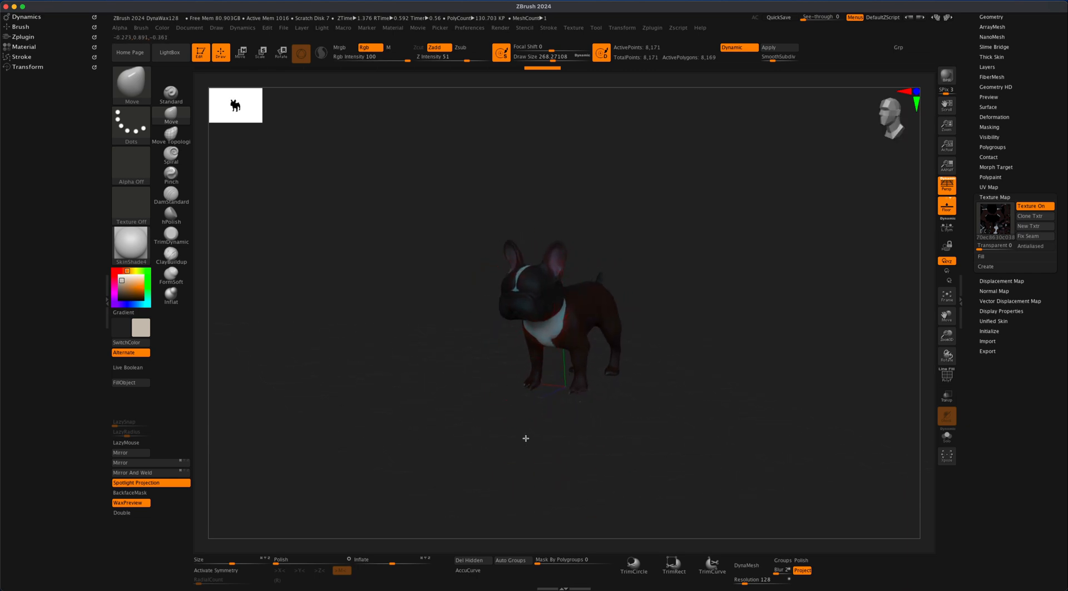
- Turn the bulldog back to a side view before bringing up LightBox
{"action": "left_click_drag", "start_coordinate": [526, 439], "coordinate": [553, 455]}
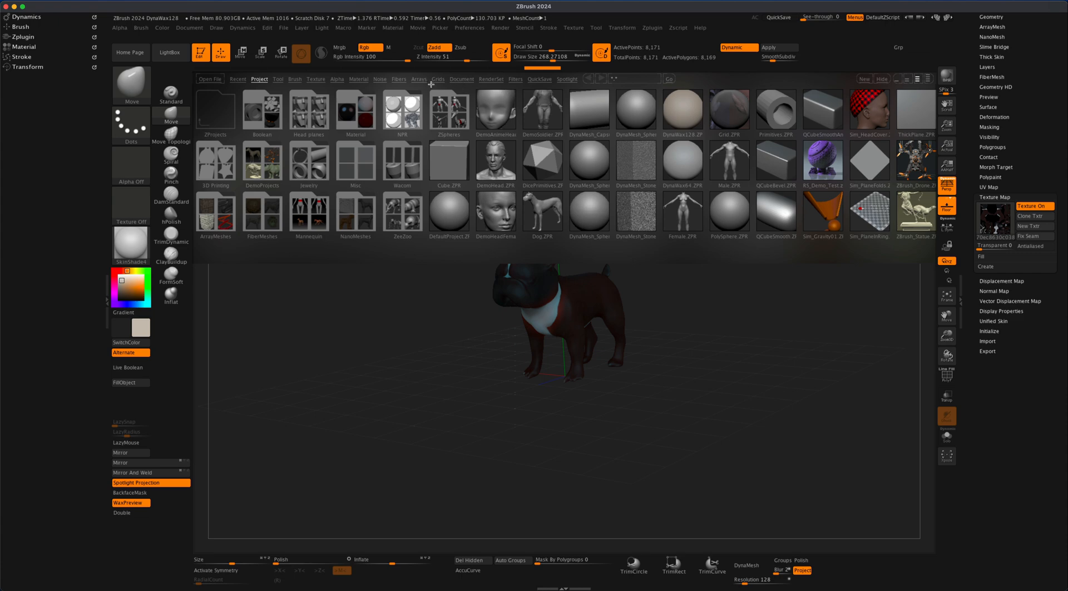
- Load the BluePrint preset from LightBox's RenderSet collection
{"action": "left_click", "coordinate": [492, 79]}
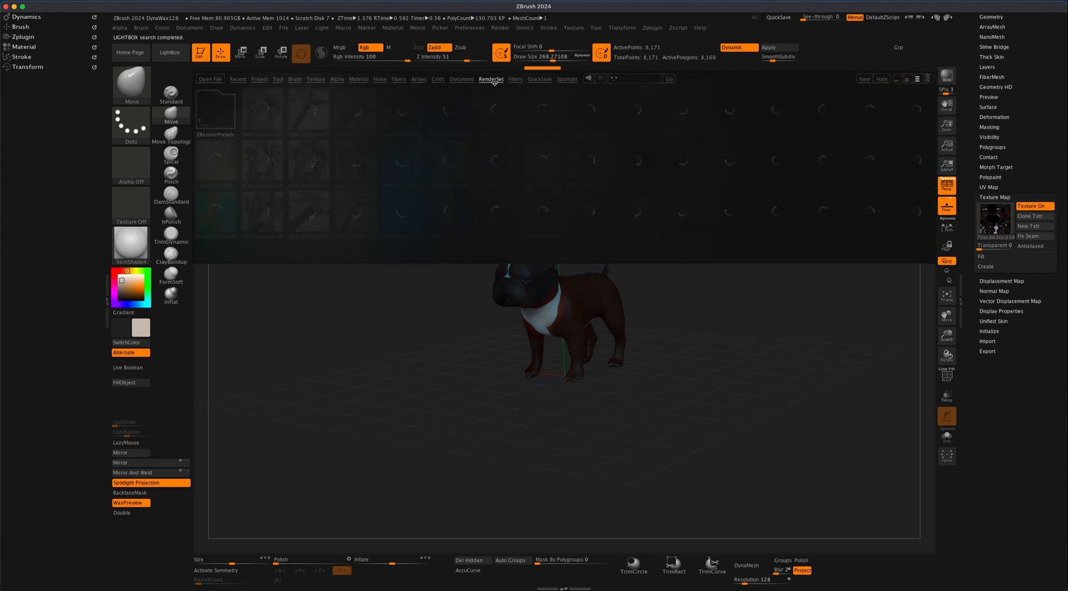
{"action": "left_click", "coordinate": [492, 79]}
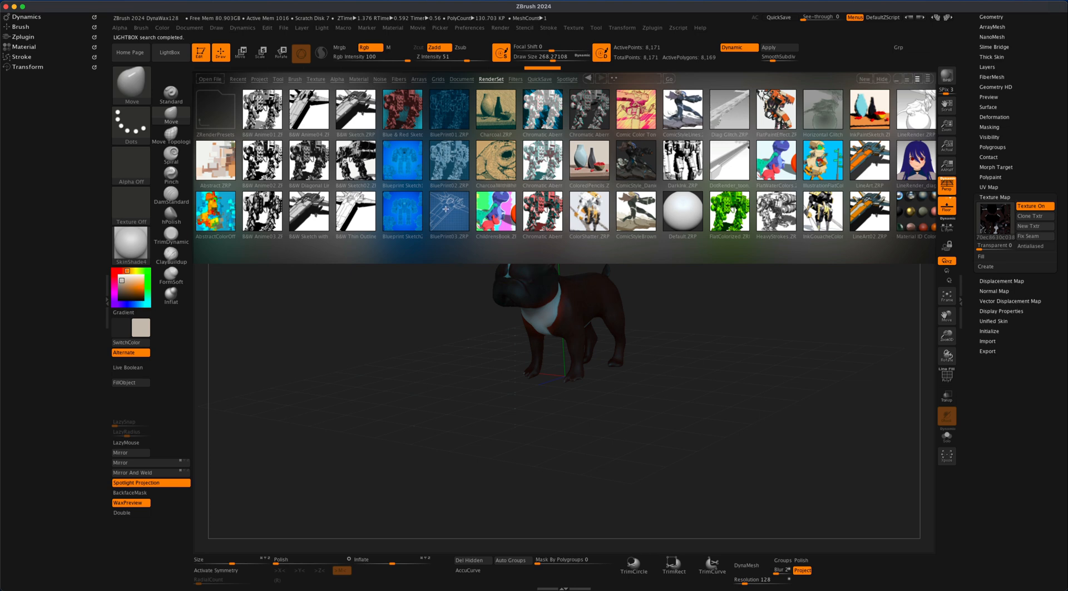
{"action": "mouse_move", "coordinate": [545, 308]}
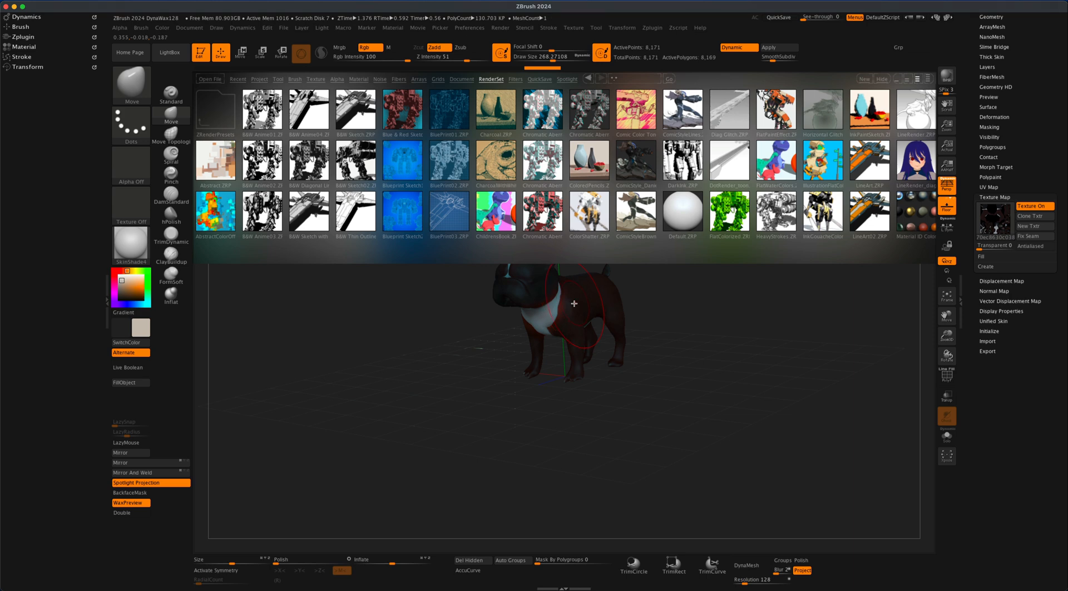
{"action": "left_click_drag", "start_coordinate": [575, 304], "coordinate": [443, 232]}
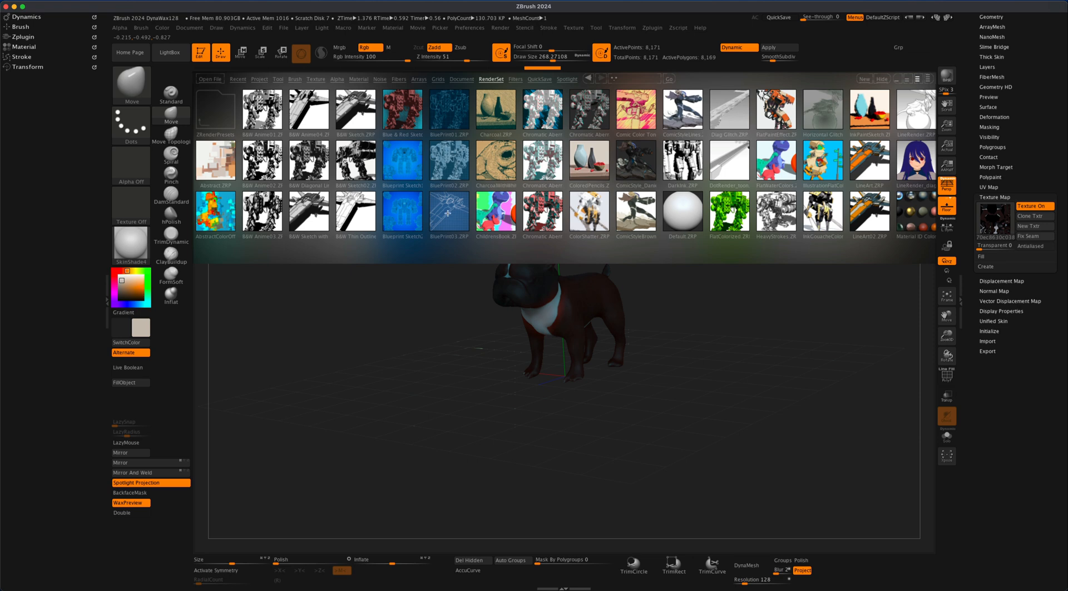
{"action": "left_click", "coordinate": [450, 213]}
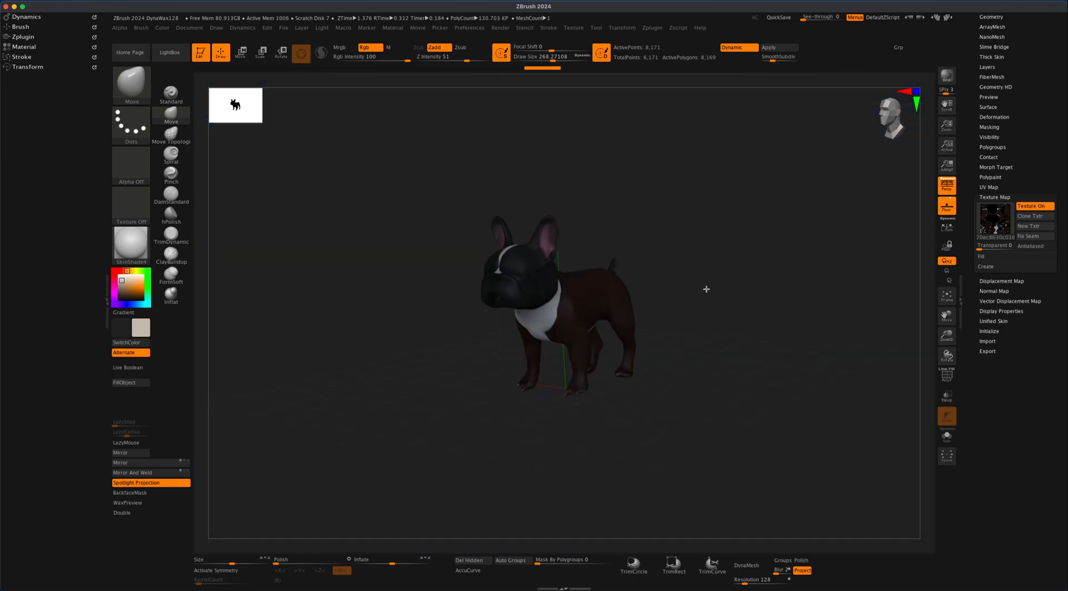
- Pose the bulldog side-on for the blueprint BPR render of white outlines on a blue grid
{"action": "left_click_drag", "start_coordinate": [706, 290], "coordinate": [720, 292]}
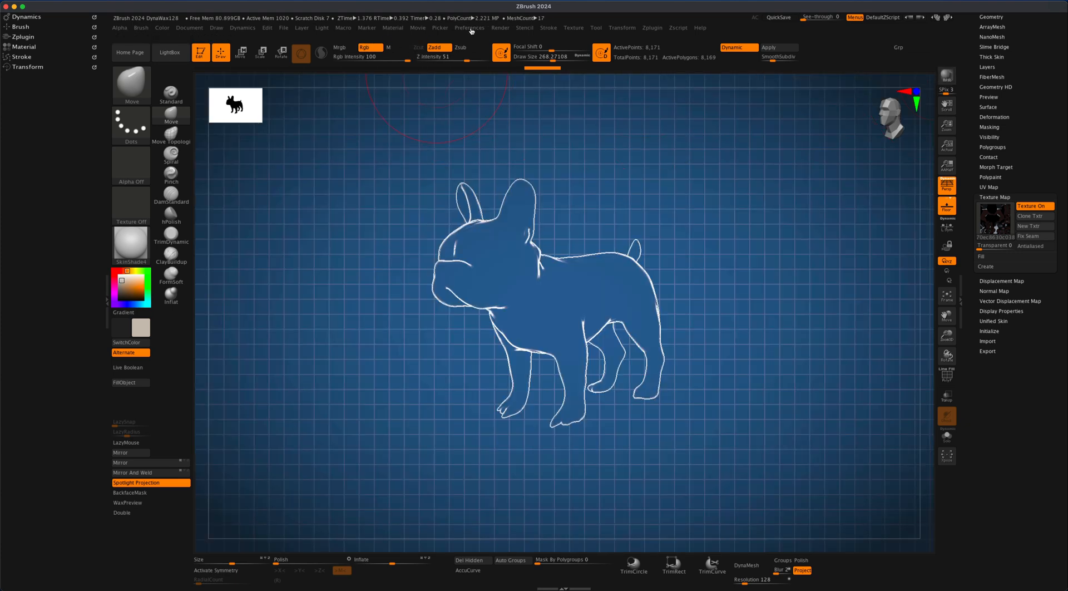
{"action": "left_click", "coordinate": [416, 27]}
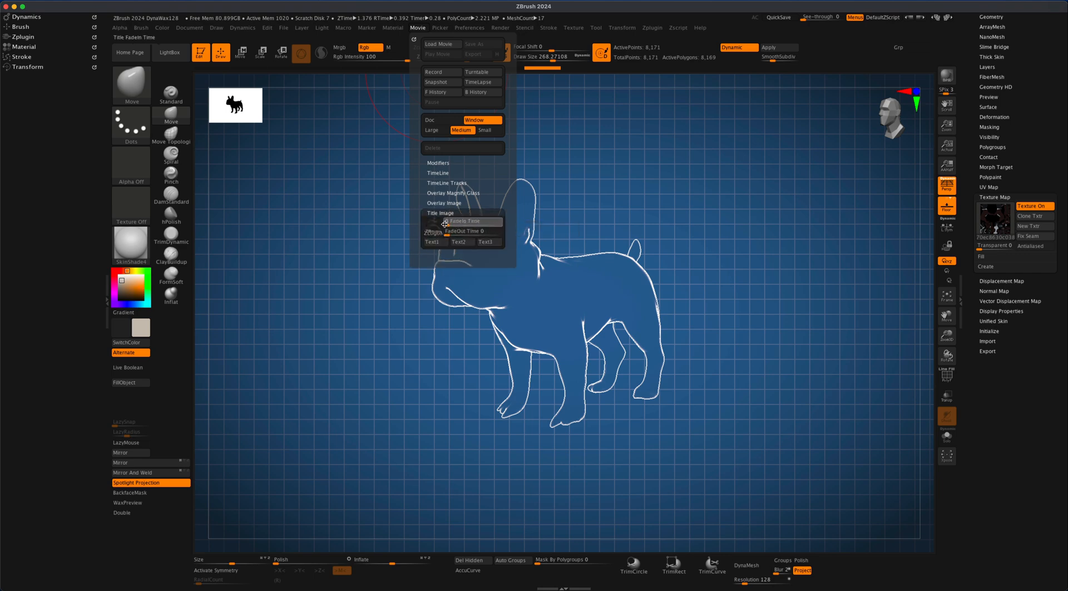
{"action": "mouse_move", "coordinate": [434, 227]}
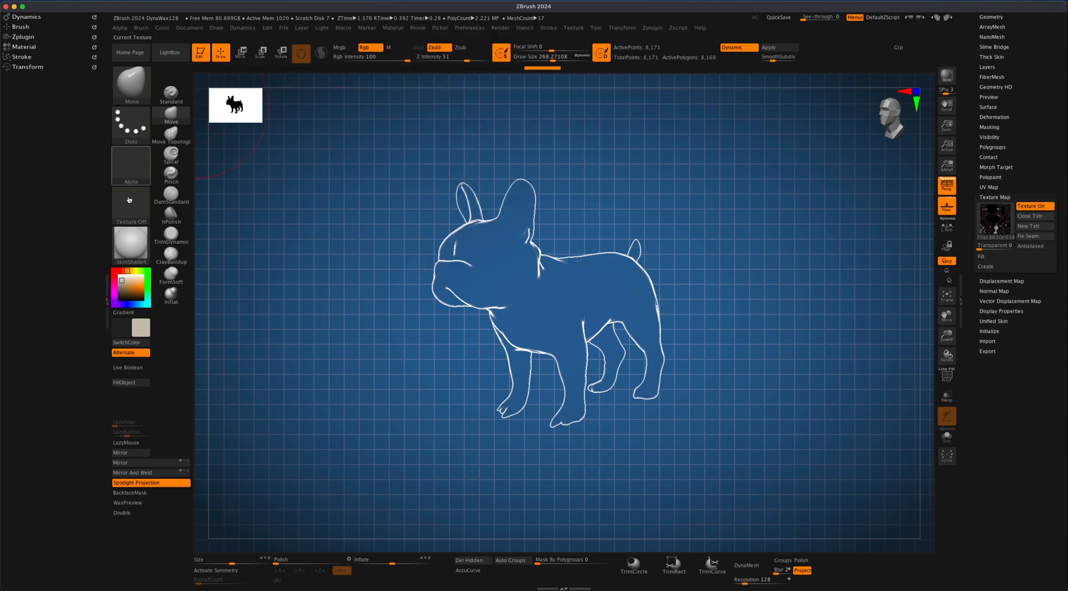
- In the Movie menu expand Modifiers for a 180-frame spin and record the blueprint bulldog turntable
{"action": "left_click", "coordinate": [418, 28]}
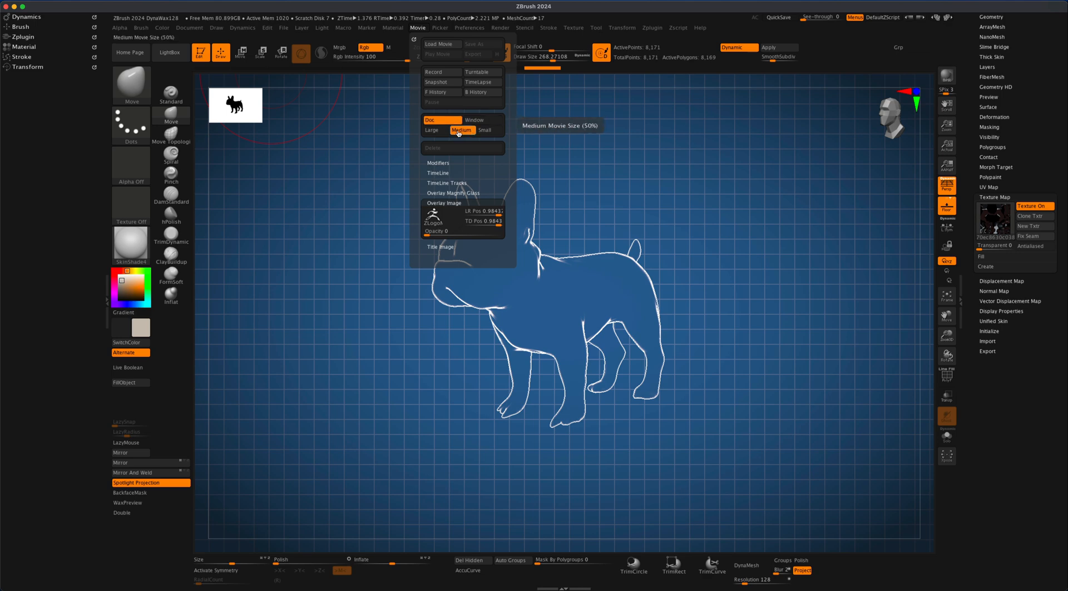
{"action": "mouse_move", "coordinate": [465, 137]}
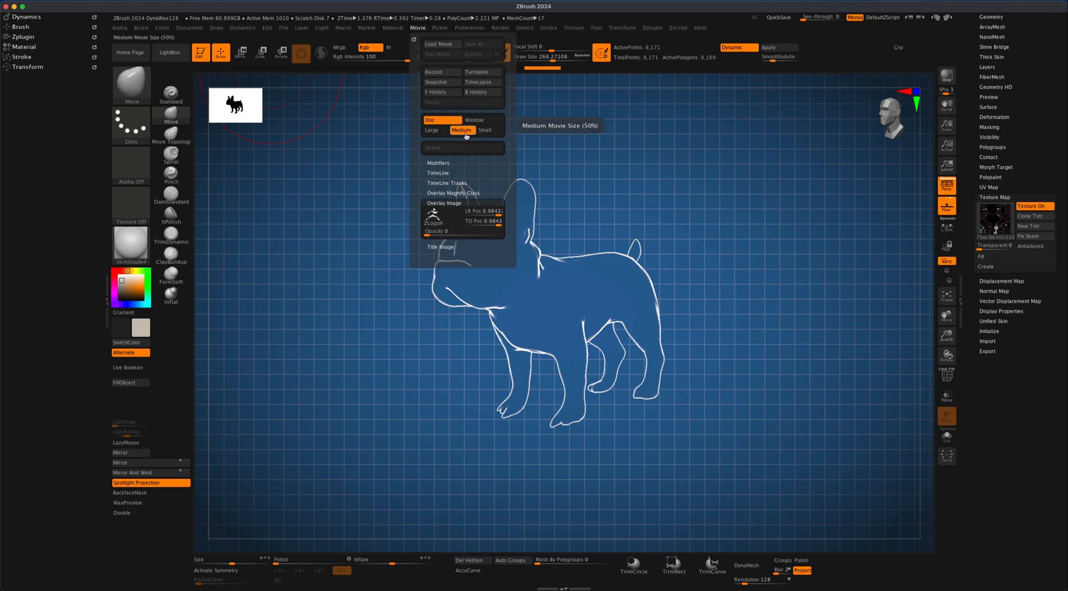
{"action": "mouse_move", "coordinate": [482, 73]}
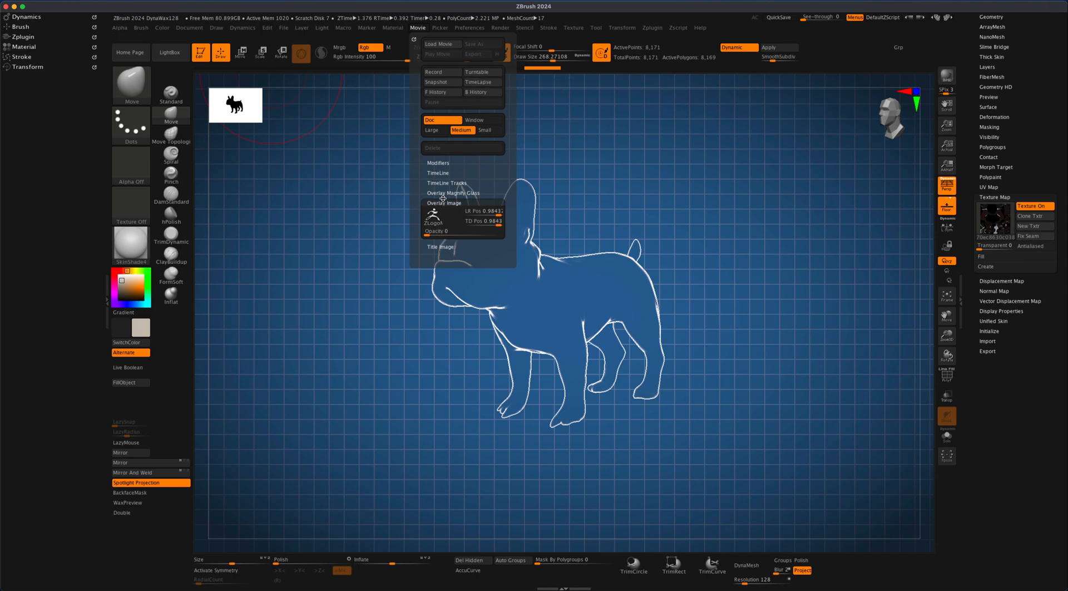
{"action": "left_click", "coordinate": [453, 194]}
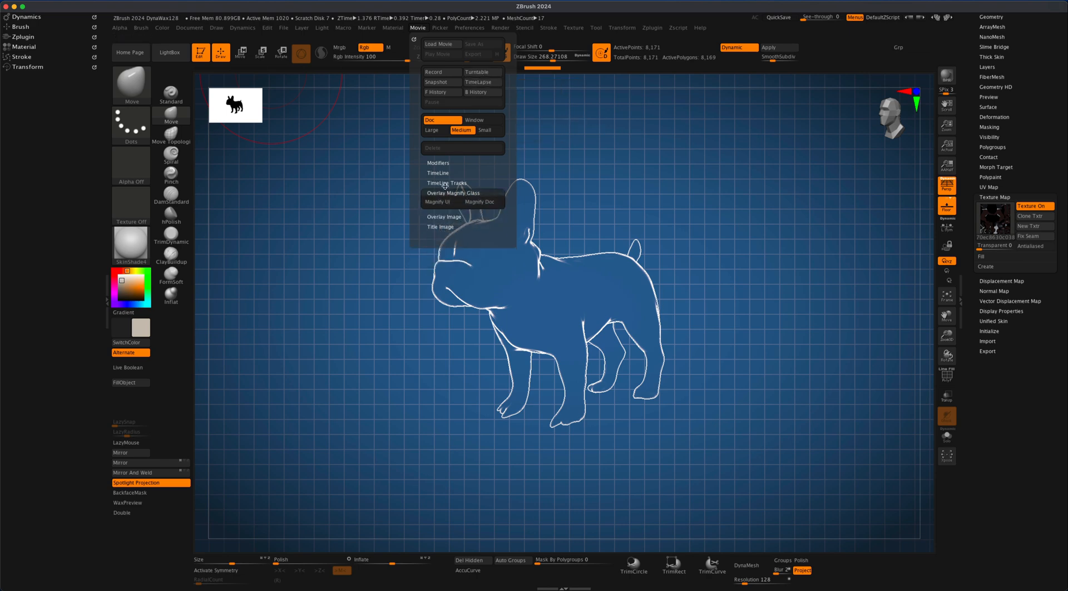
{"action": "left_click", "coordinate": [439, 172]}
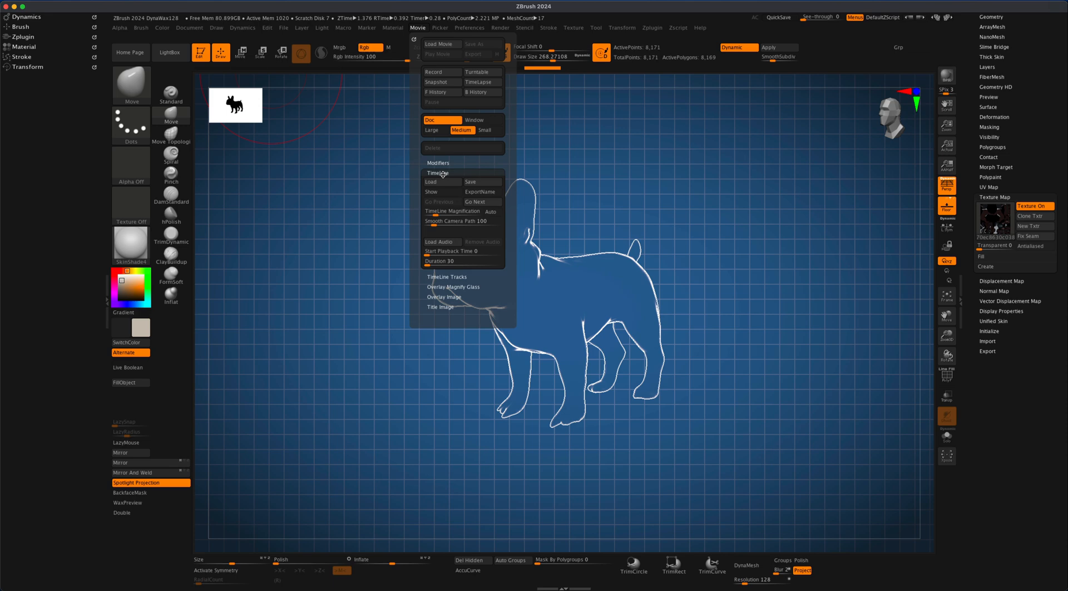
{"action": "mouse_move", "coordinate": [440, 170]}
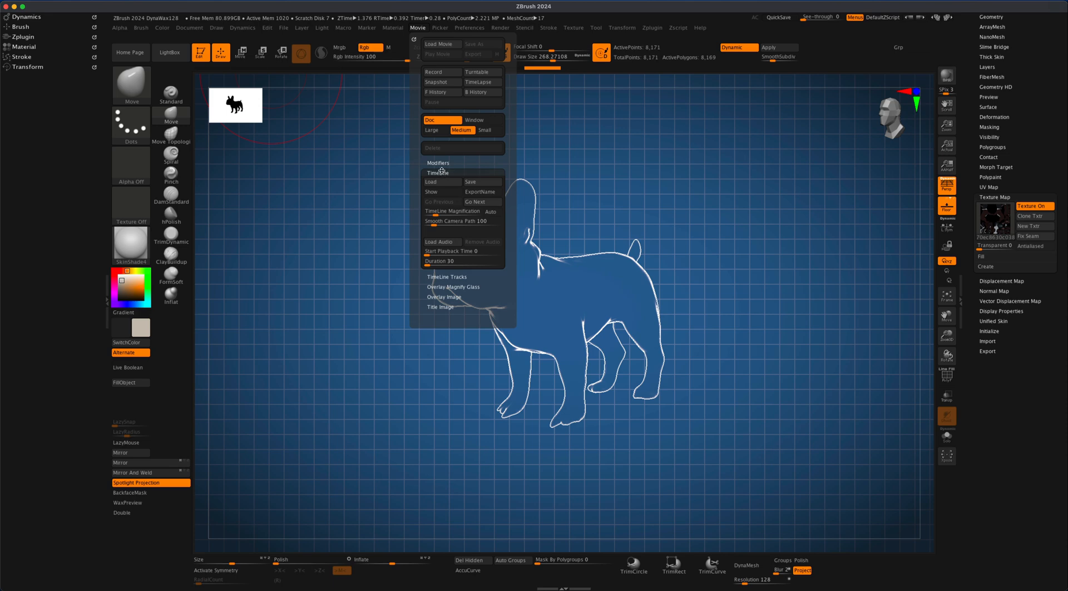
{"action": "left_click", "coordinate": [438, 173]}
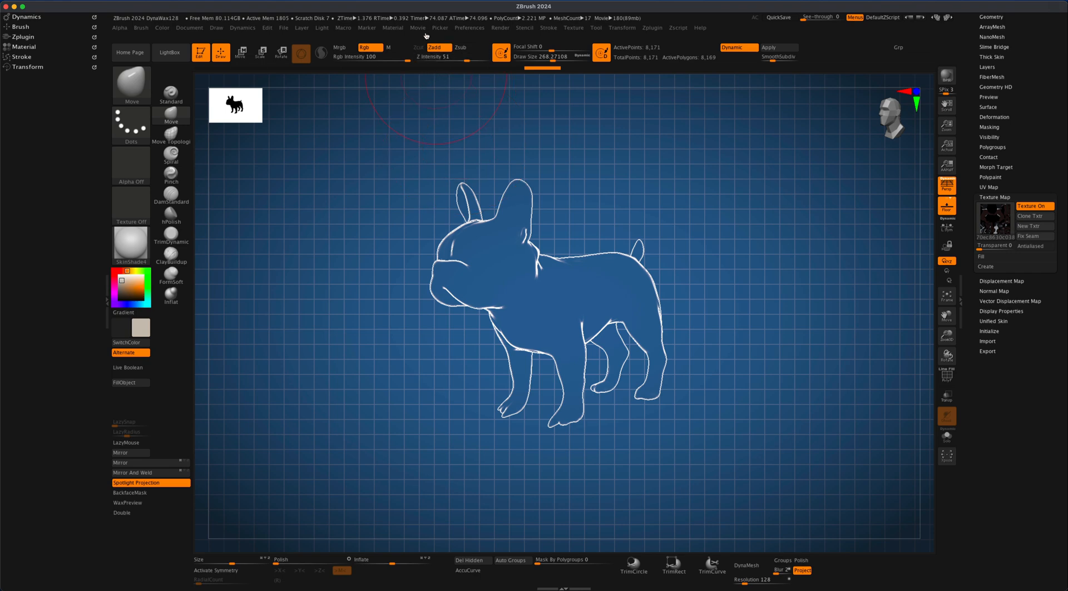
- Export the recorded turntable via Movie > Export as ZBrush Movie.mpg
{"action": "left_click", "coordinate": [420, 28]}
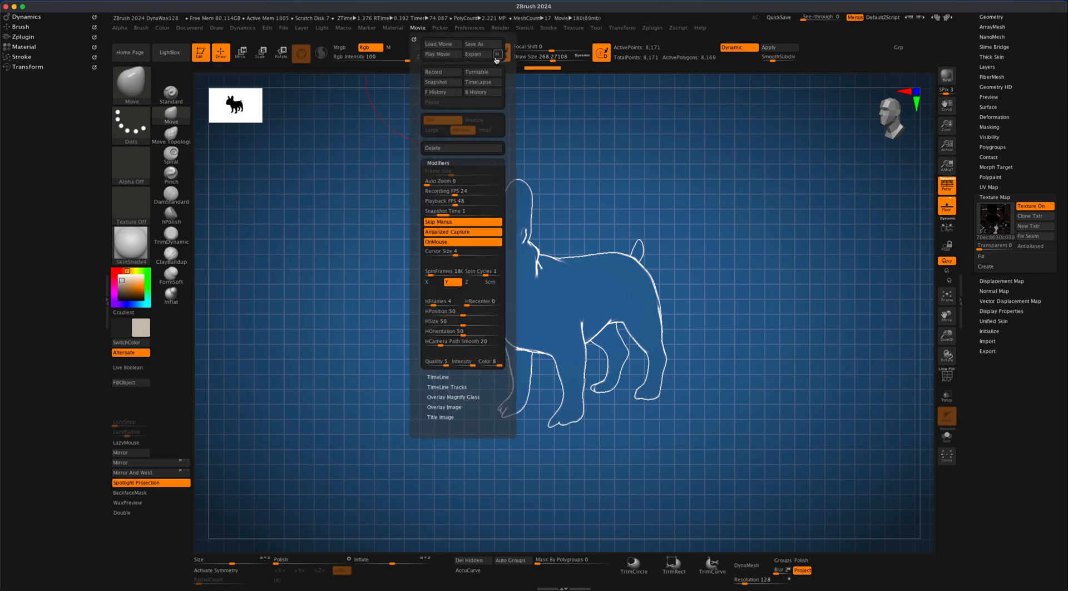
{"action": "mouse_move", "coordinate": [476, 55]}
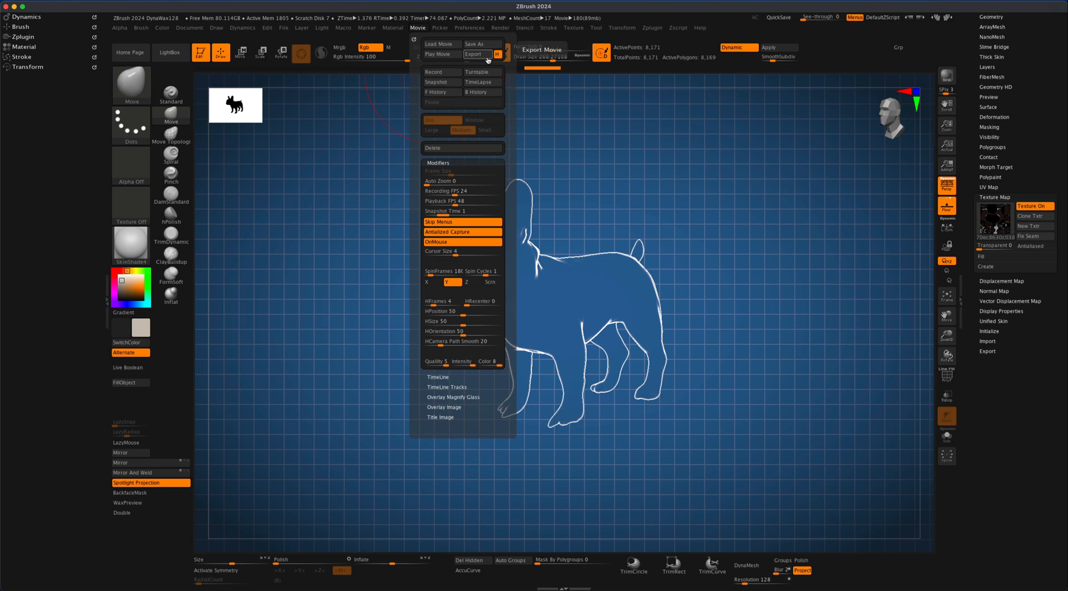
{"action": "left_click", "coordinate": [477, 55]}
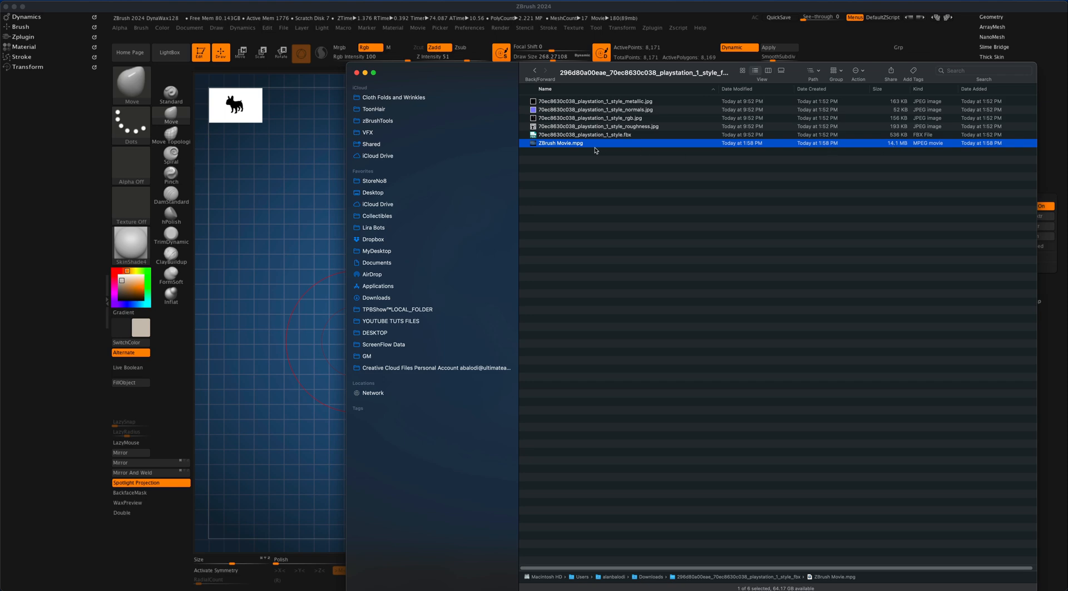
- Play back the exported ZBrush Movie.mpg turntable in QuickTime Player, then close it
{"action": "double_click", "coordinate": [560, 143]}
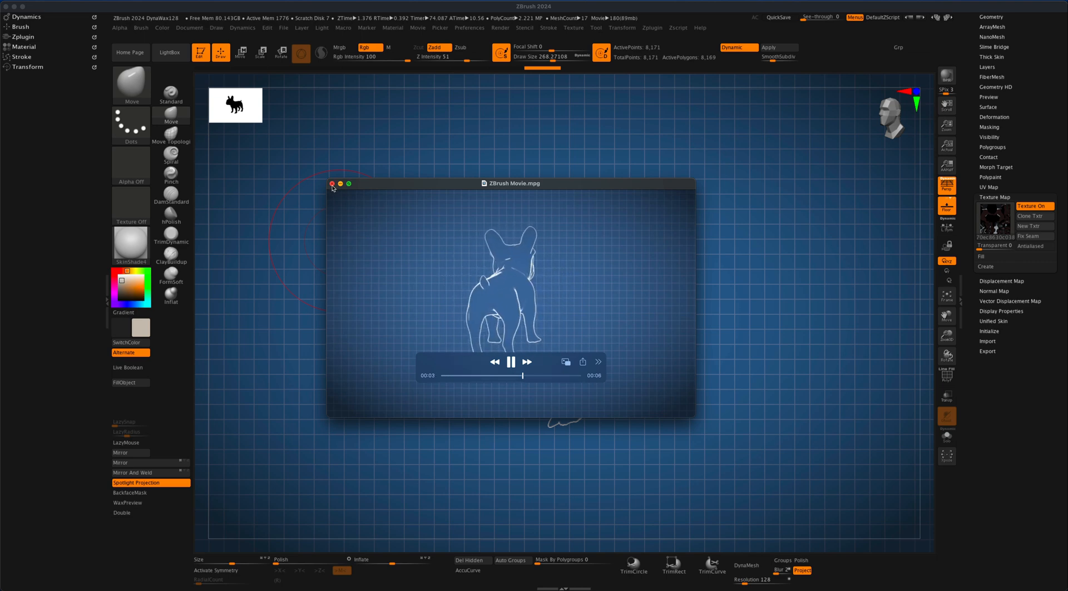
{"action": "left_click", "coordinate": [332, 185]}
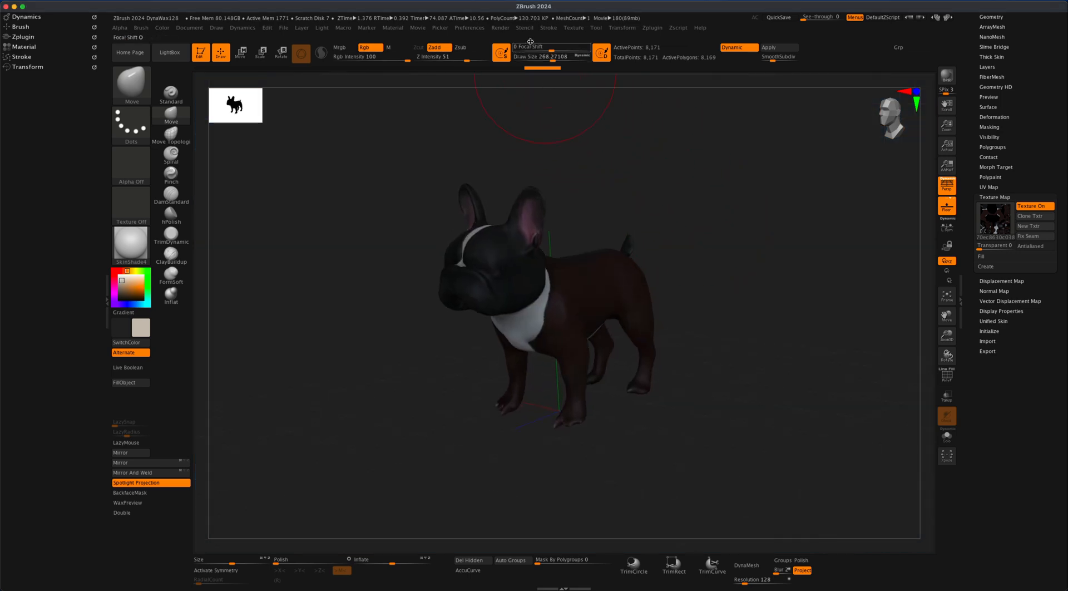
- Show the BPR Filters panel, browse the F1–F12 filter slots and render the bulldog in blueprint style
{"action": "left_click", "coordinate": [500, 28]}
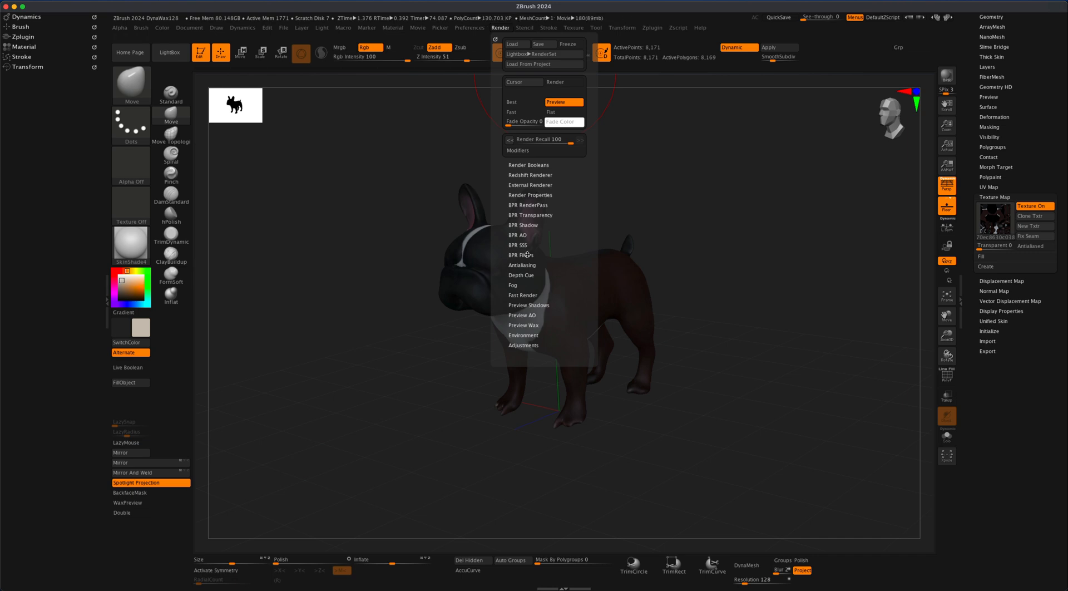
{"action": "left_click", "coordinate": [520, 254]}
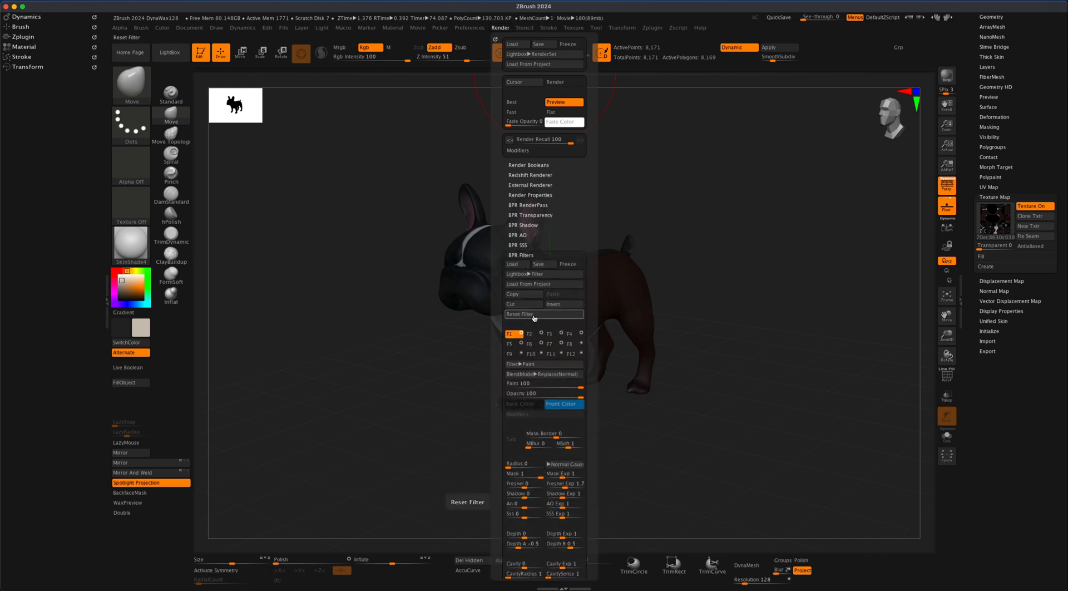
{"action": "left_click", "coordinate": [527, 334]}
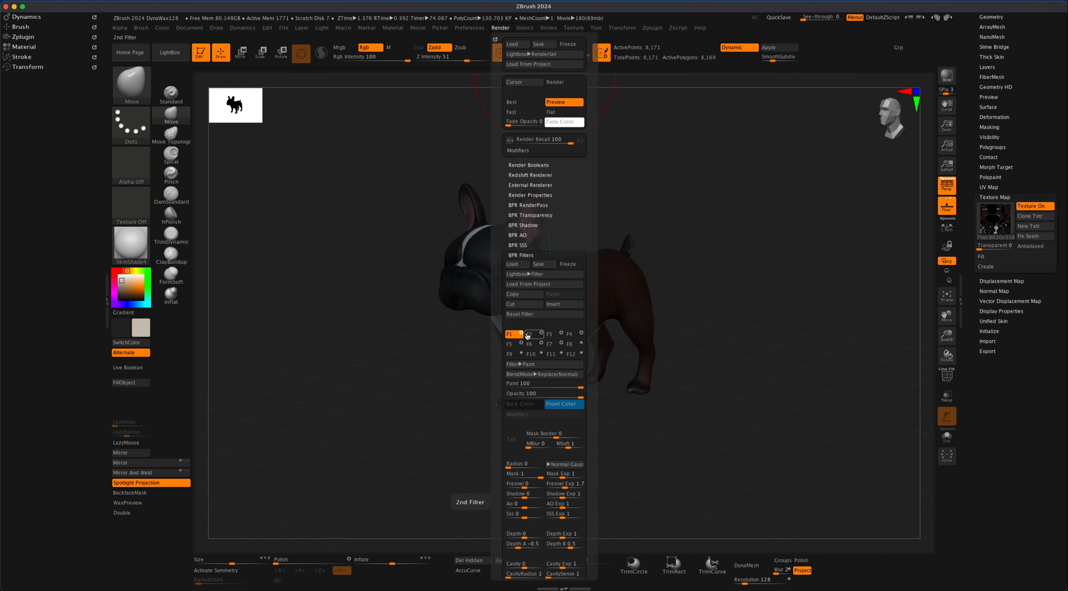
{"action": "left_click", "coordinate": [581, 333]}
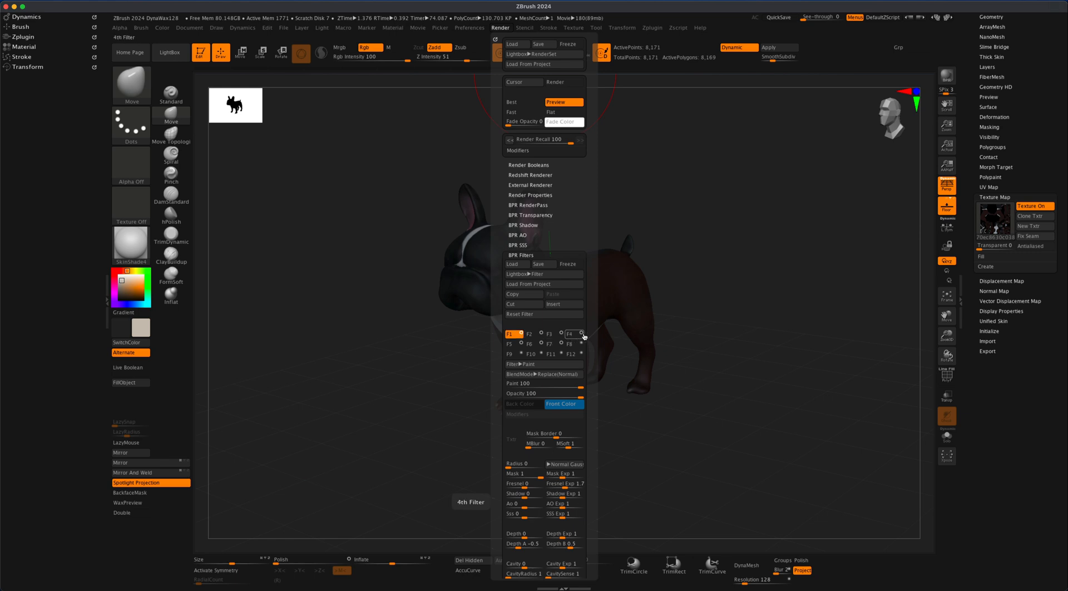
{"action": "left_click", "coordinate": [531, 354]}
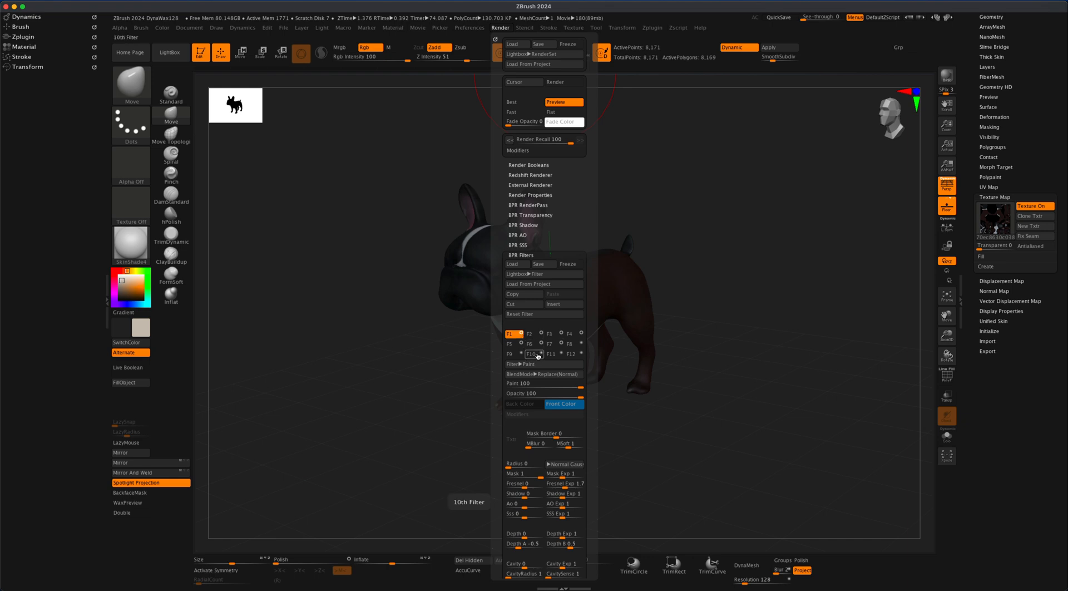
{"action": "left_click", "coordinate": [509, 334]}
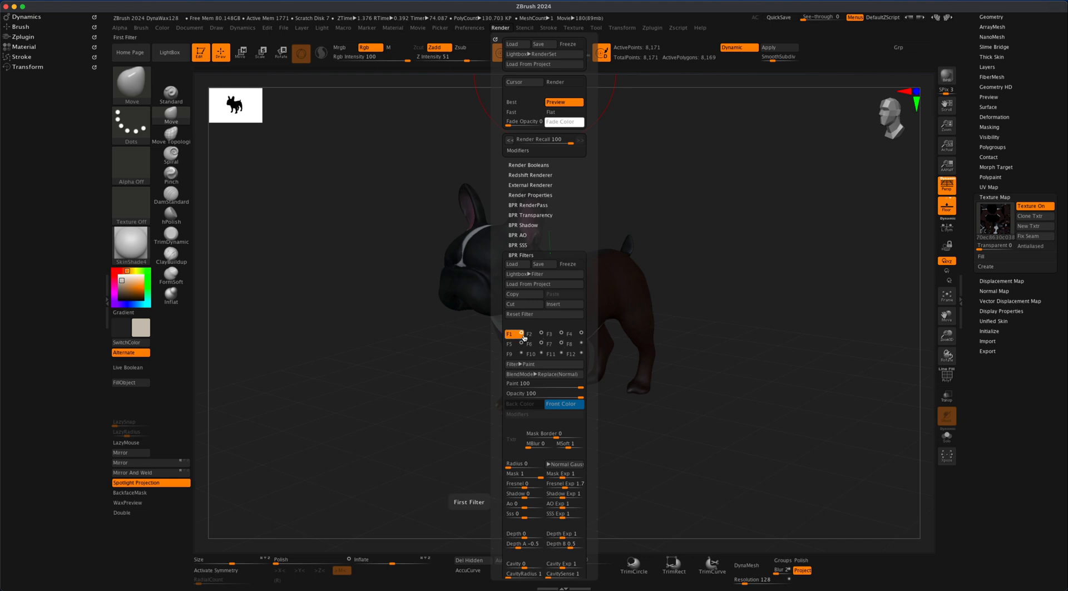
{"action": "left_click", "coordinate": [500, 28]}
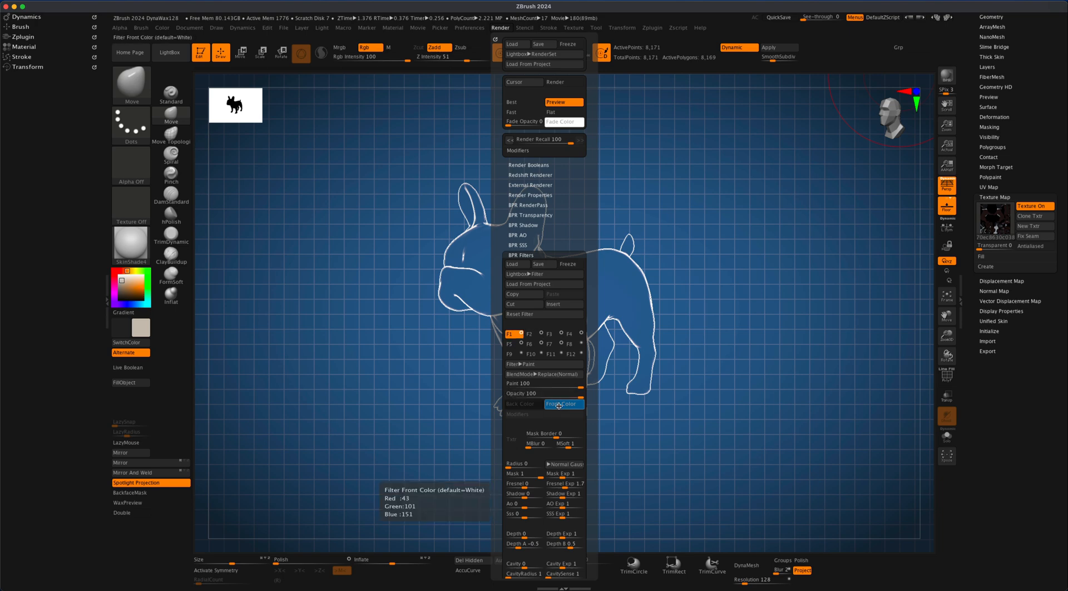
- Set filter F1's Front Color to purple so the bulldog's silhouette fills purple over the blue grid
{"action": "left_click", "coordinate": [563, 404]}
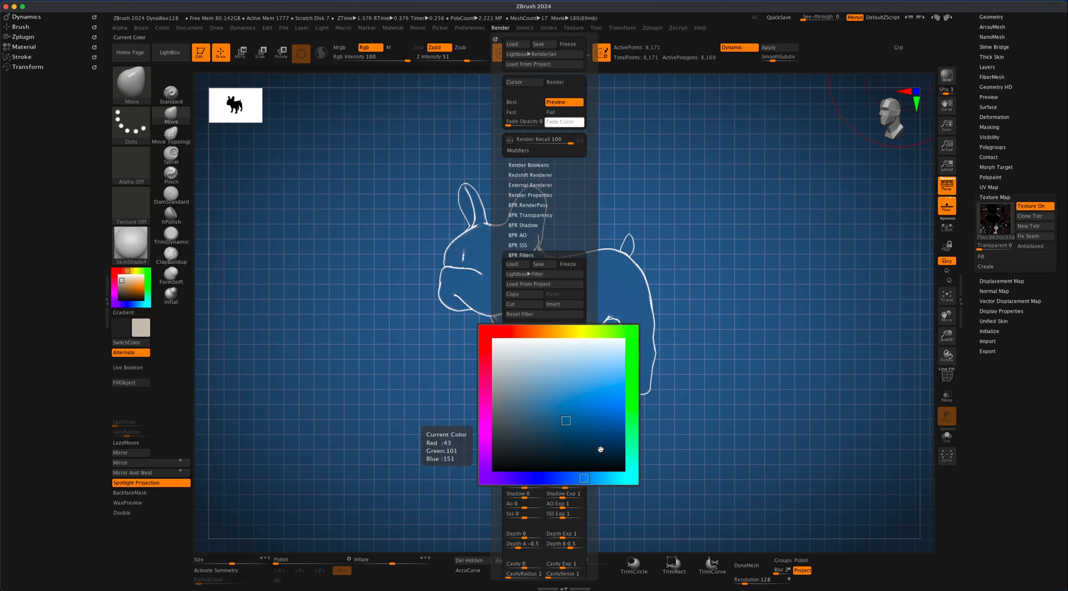
{"action": "left_click", "coordinate": [631, 332]}
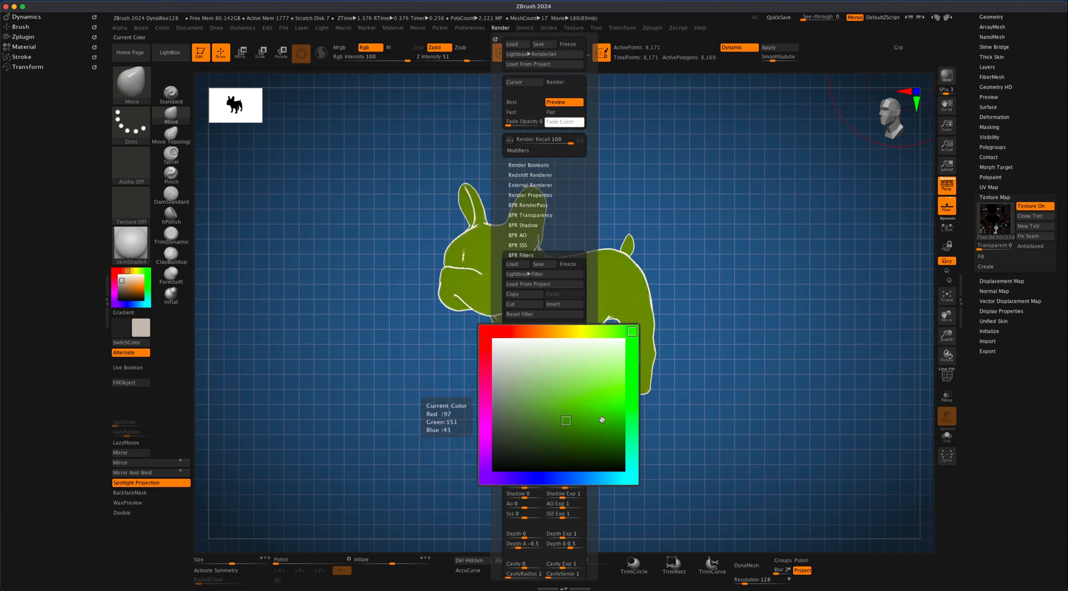
{"action": "left_click", "coordinate": [623, 393]}
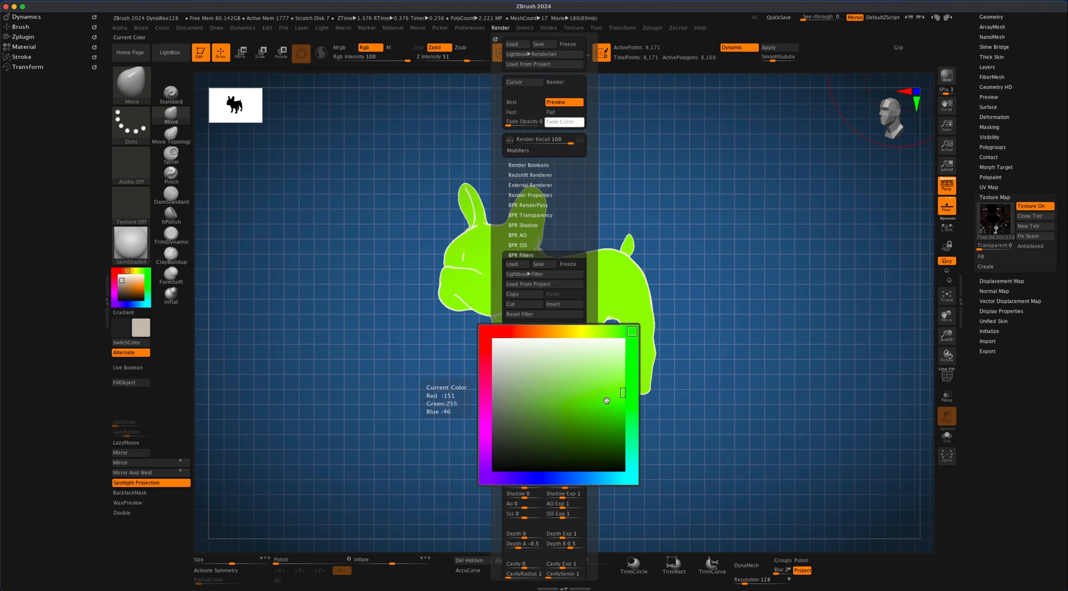
{"action": "left_click", "coordinate": [597, 404]}
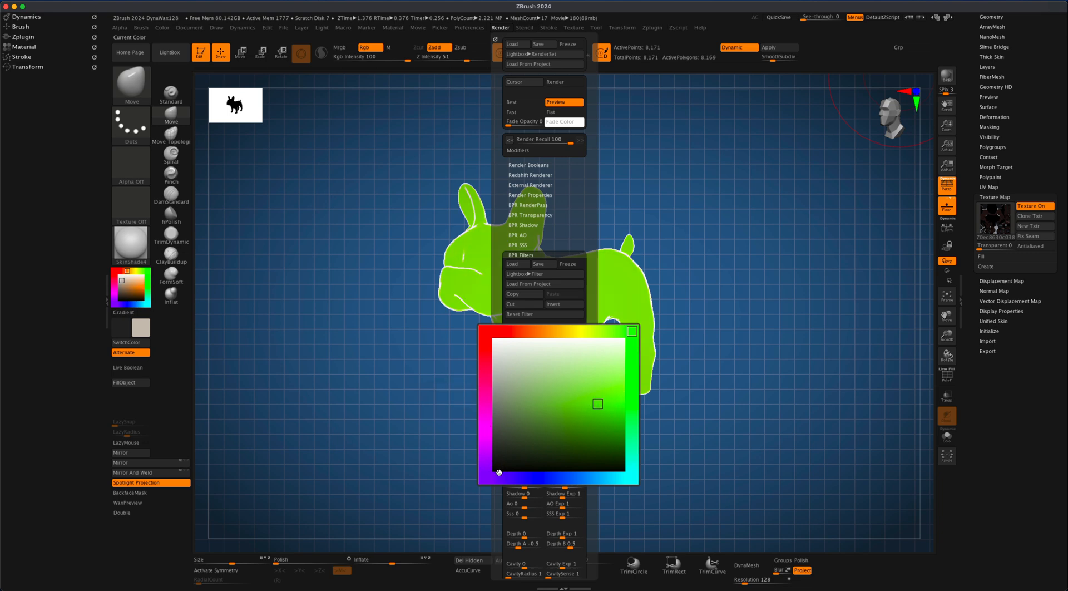
{"action": "left_click", "coordinate": [603, 374]}
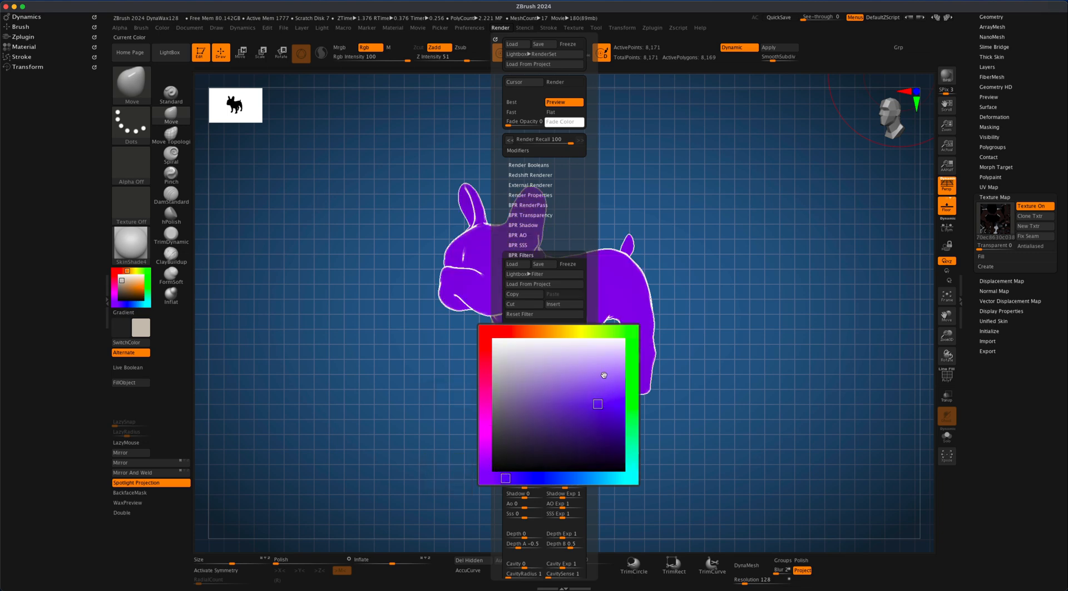
{"action": "left_click", "coordinate": [608, 413]}
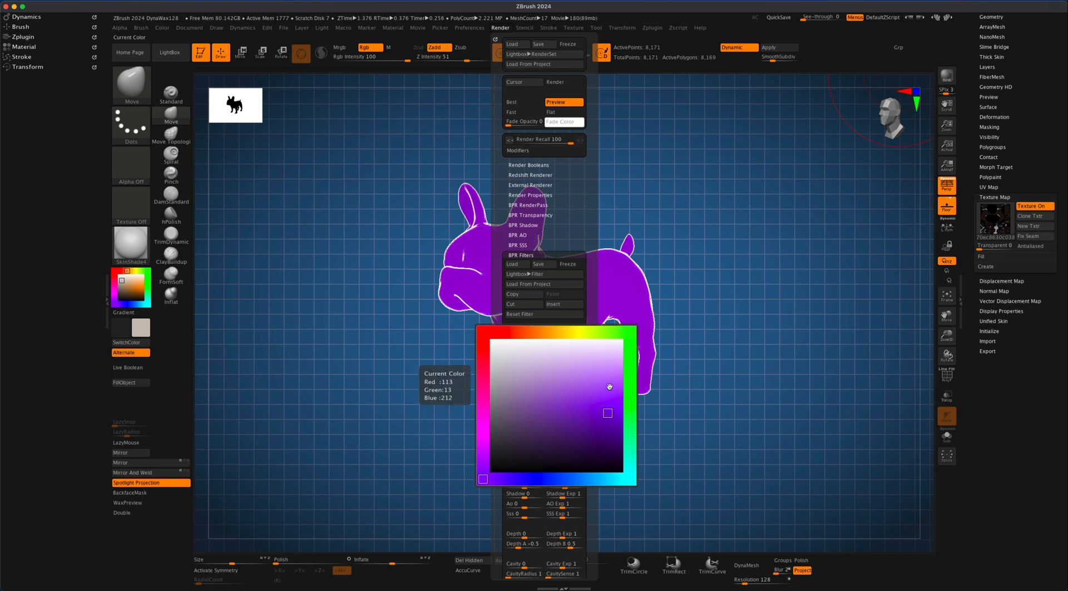
{"action": "left_click", "coordinate": [510, 333]}
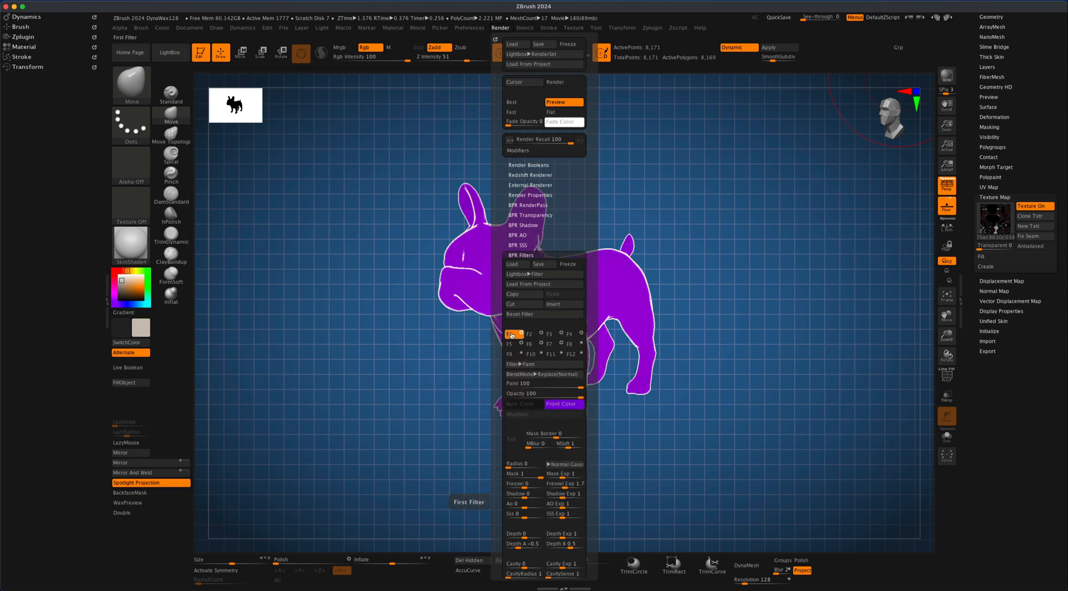
{"action": "left_click", "coordinate": [529, 334]}
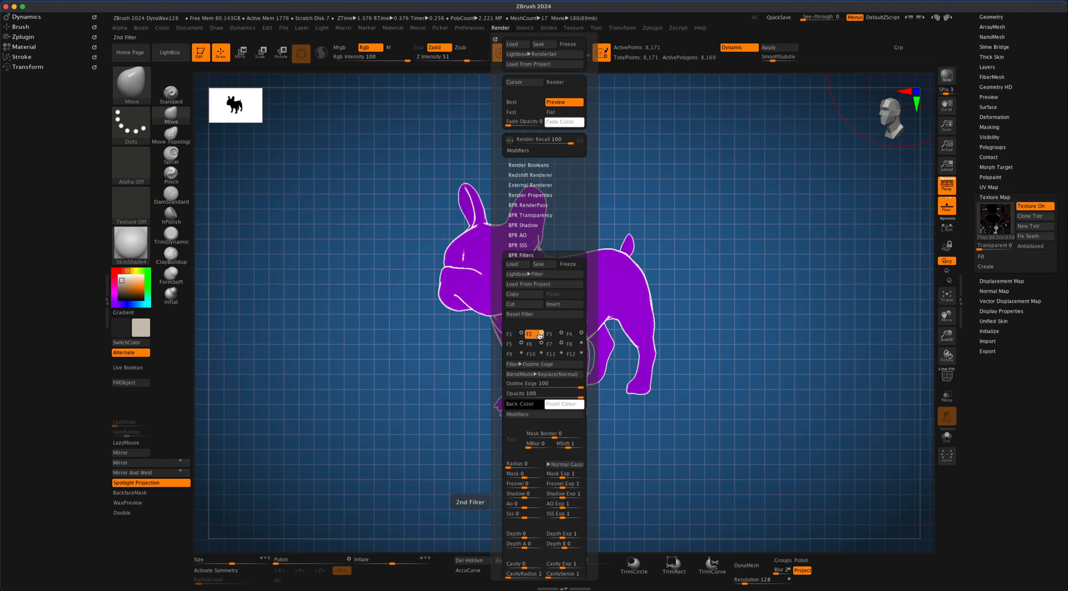
- Set filter F3's Front Color to a dark green, turning the background grid green behind the purple dog
{"action": "left_click", "coordinate": [549, 334]}
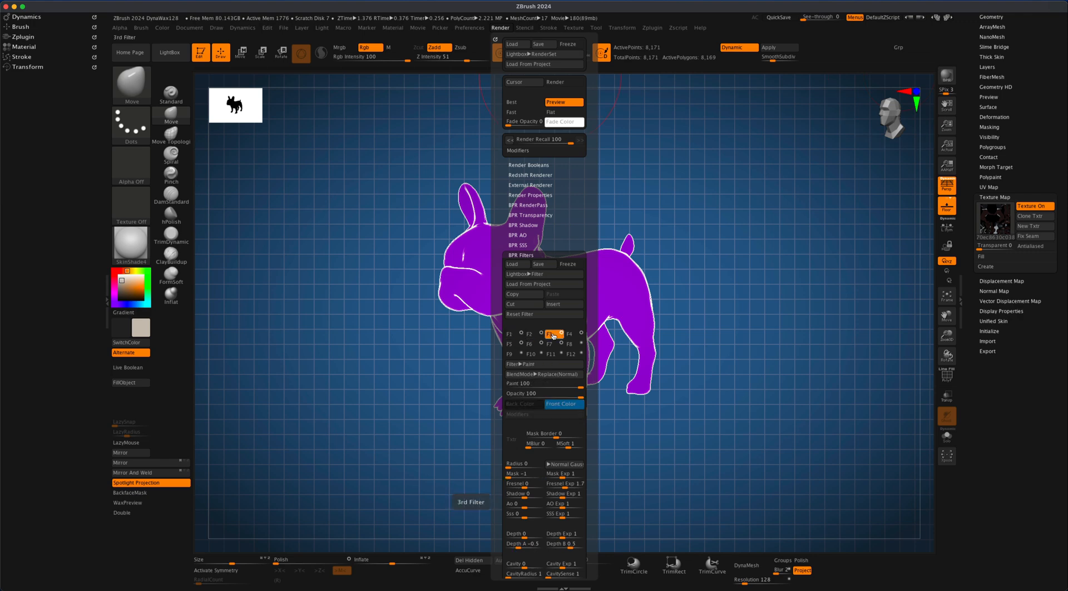
{"action": "left_click", "coordinate": [564, 404]}
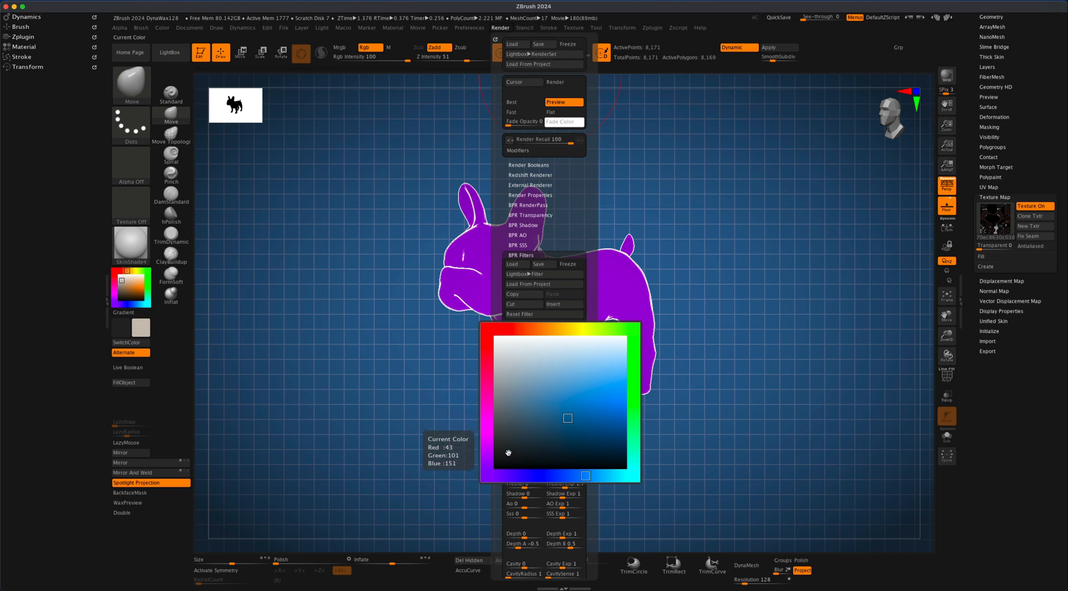
{"action": "left_click", "coordinate": [633, 329]}
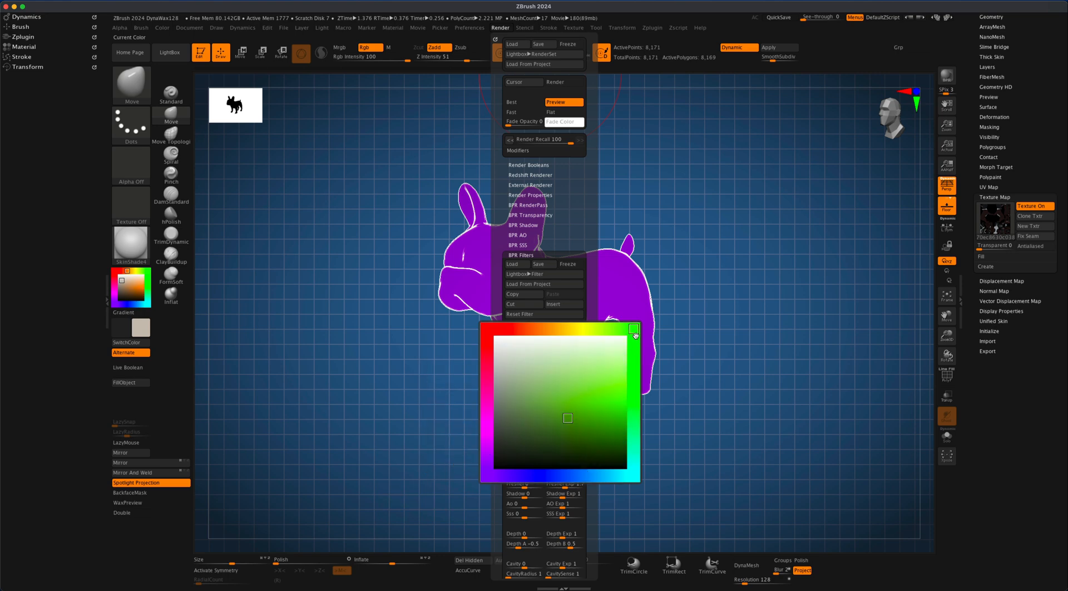
{"action": "left_click", "coordinate": [608, 440]}
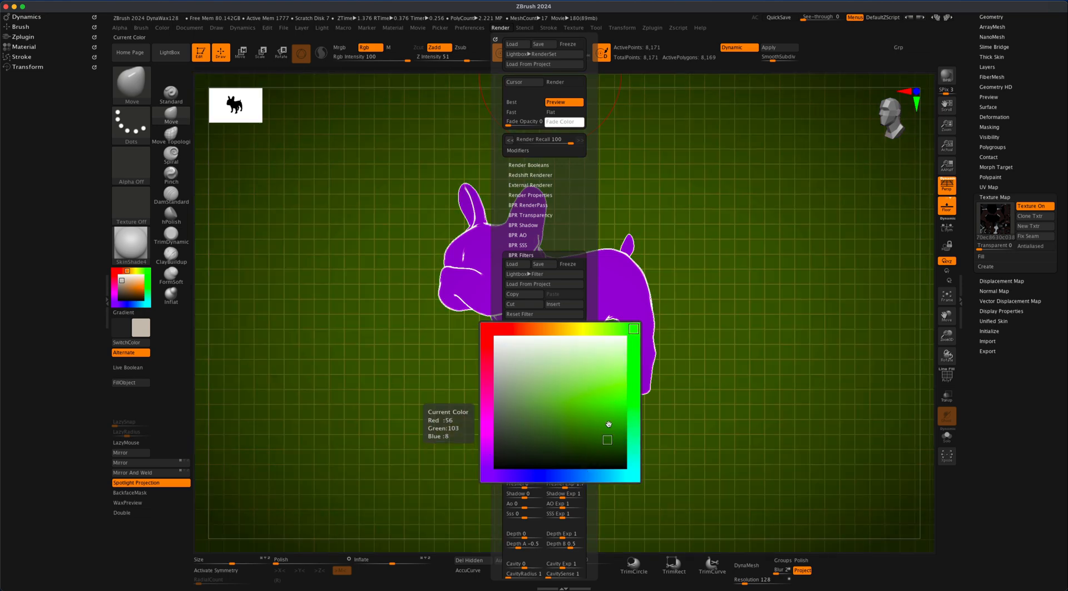